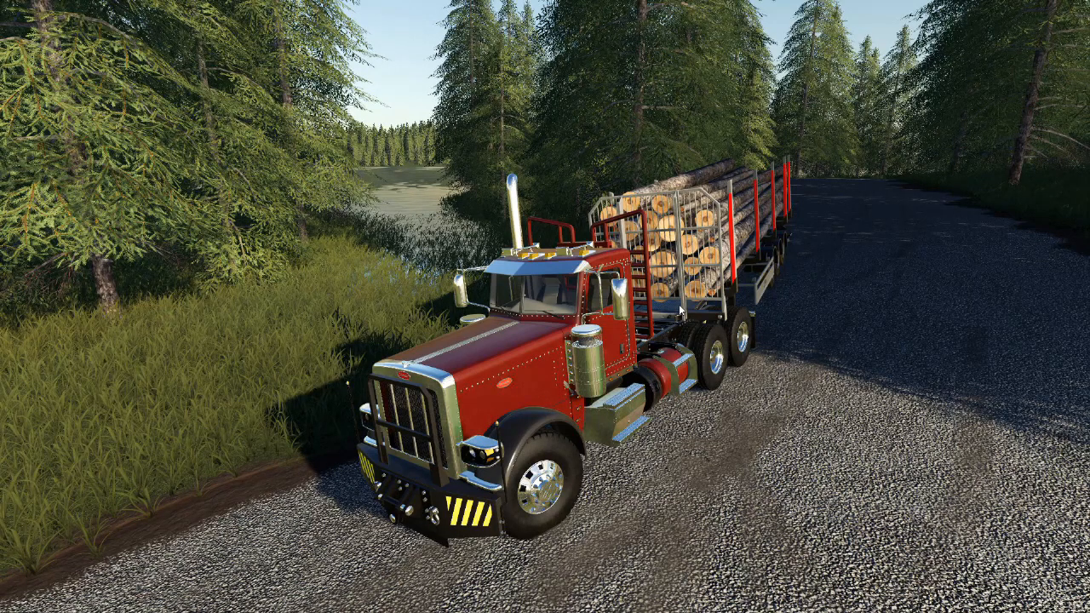
mouse_move(675, 310)
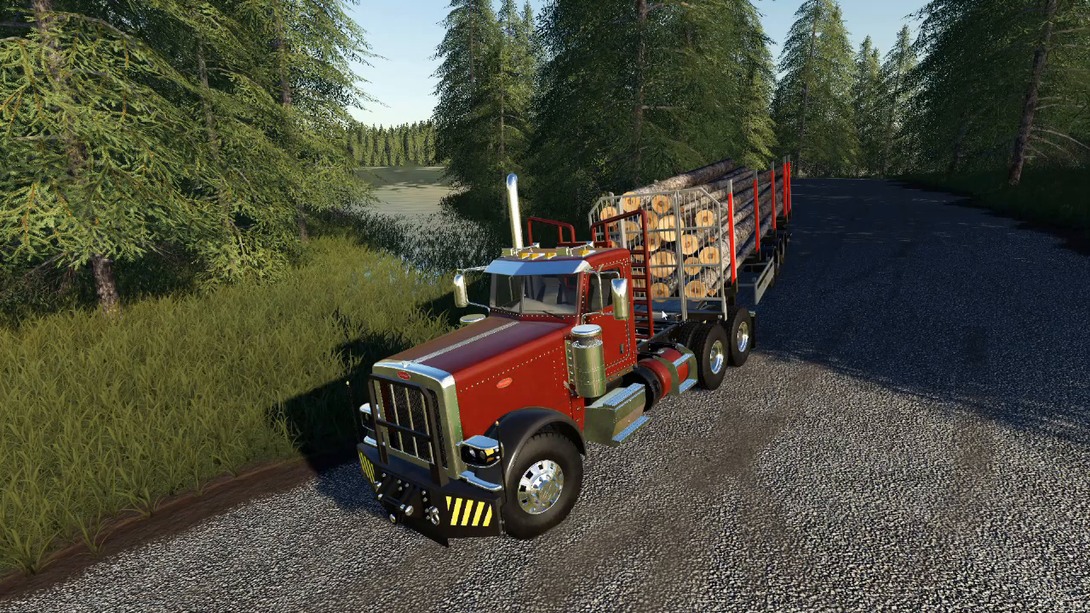
mouse_move(662, 313)
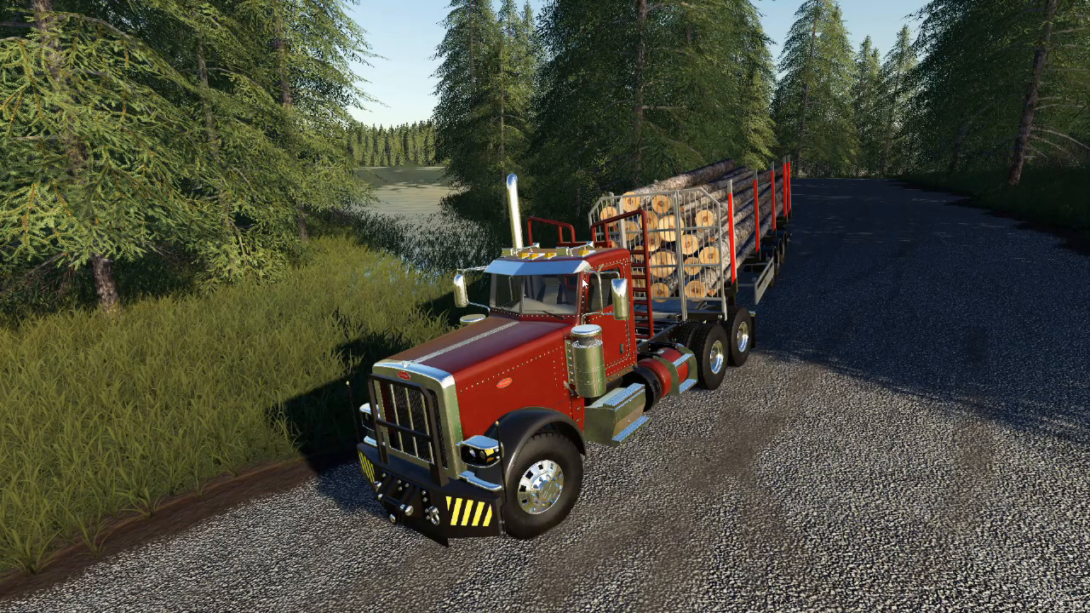
mouse_move(544, 210)
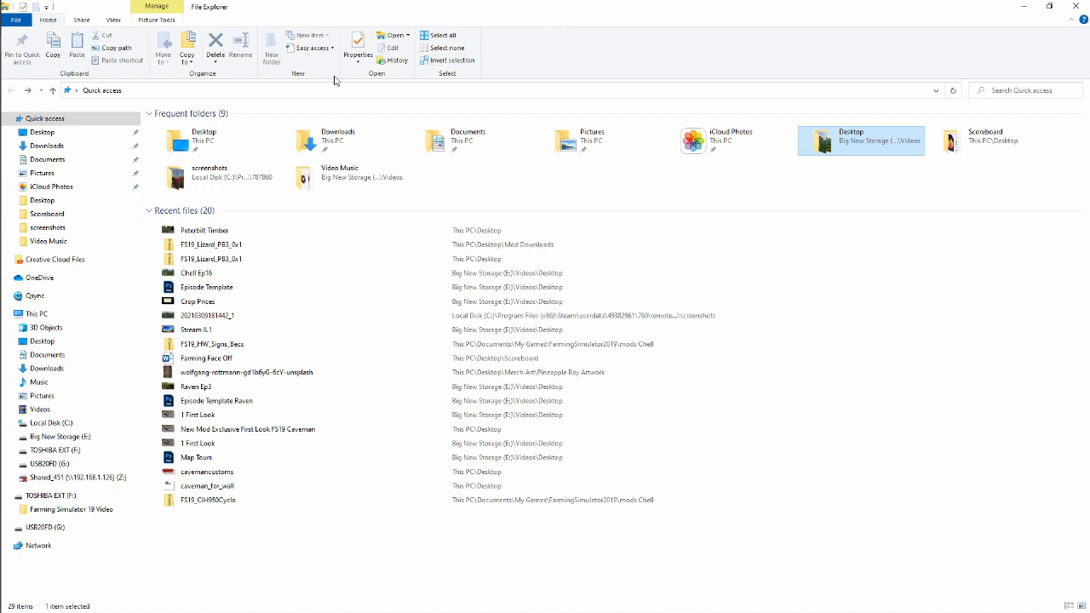
Step: Go to Documents > My Games > FarmingSimulator2019
click(47, 354)
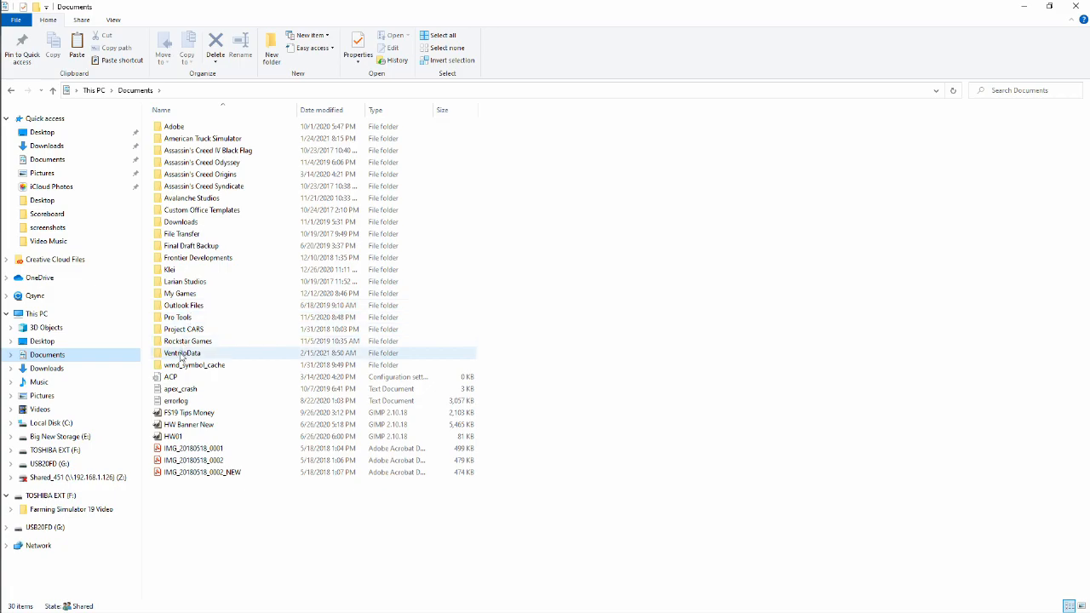
double_click(180, 293)
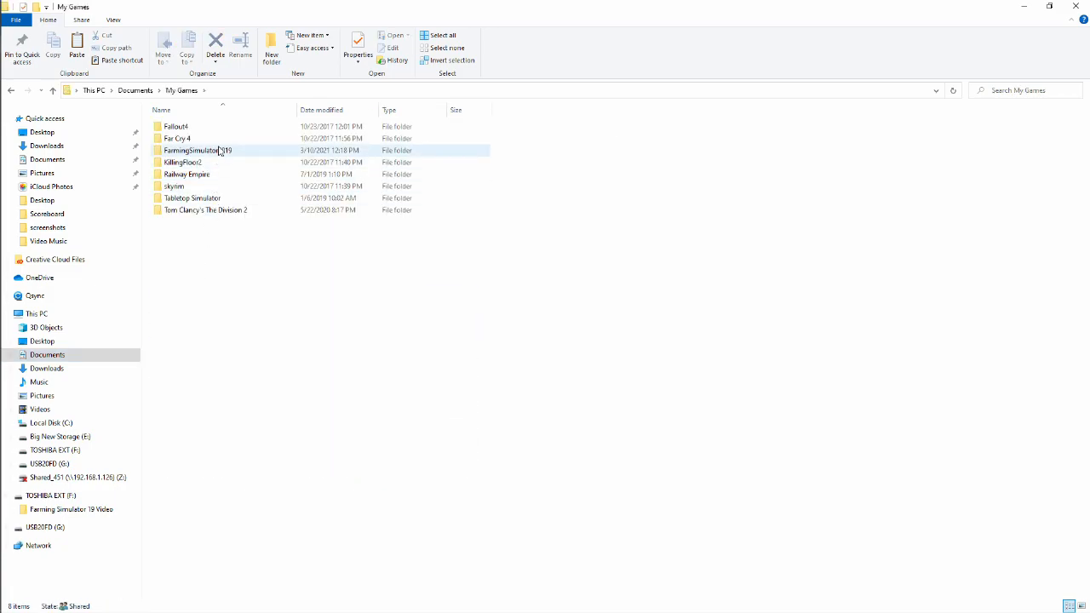
double_click(197, 150)
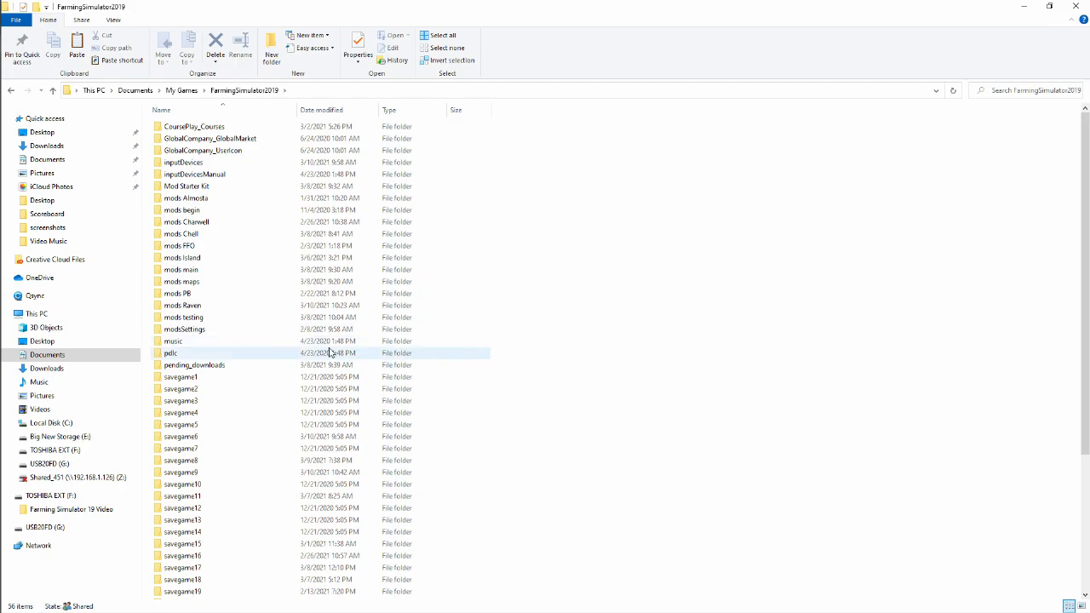
Step: Scroll and select items among the FarmingSimulator2019 mods folders and savegames
scroll(down, 3)
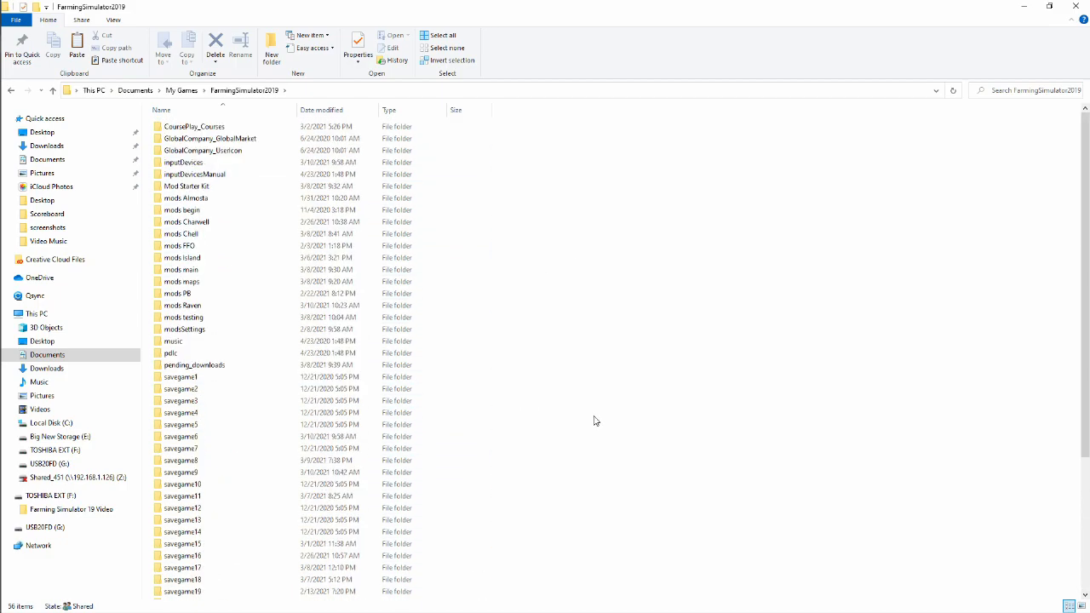
mouse_move(586, 308)
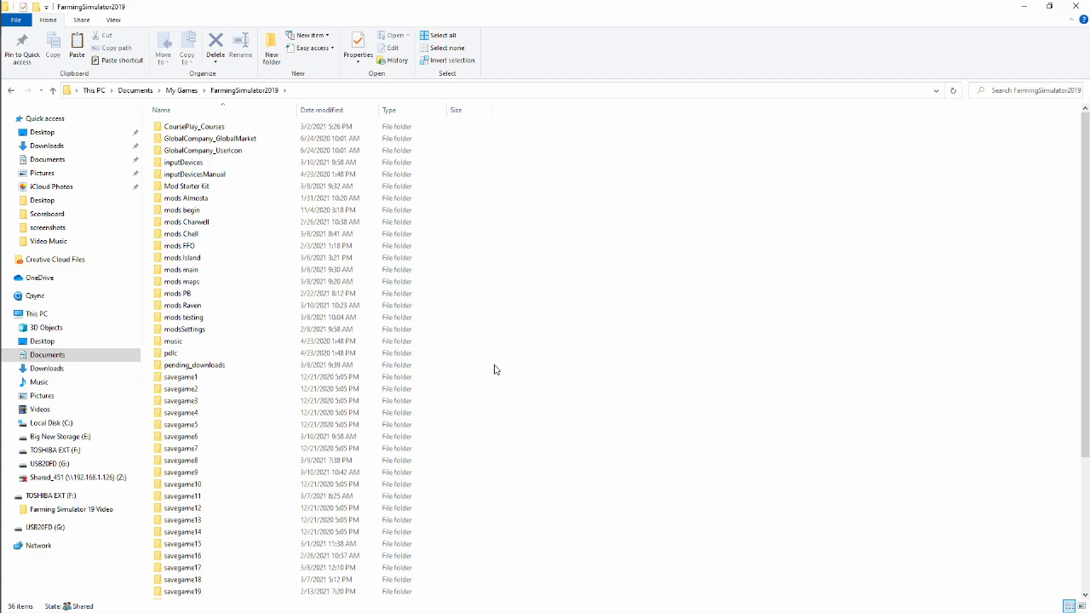
click(186, 186)
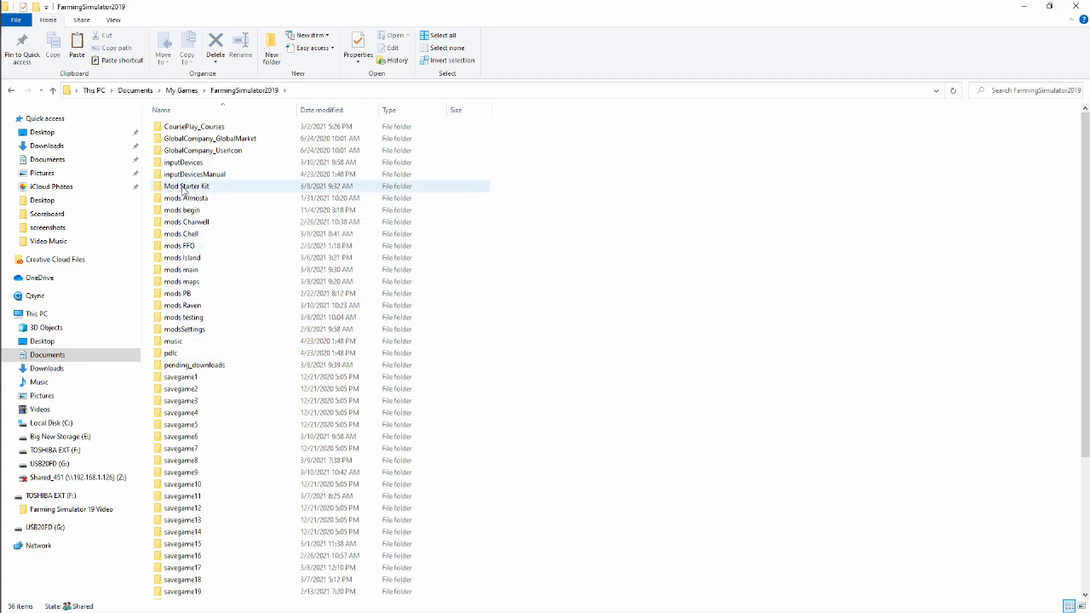
mouse_move(186, 198)
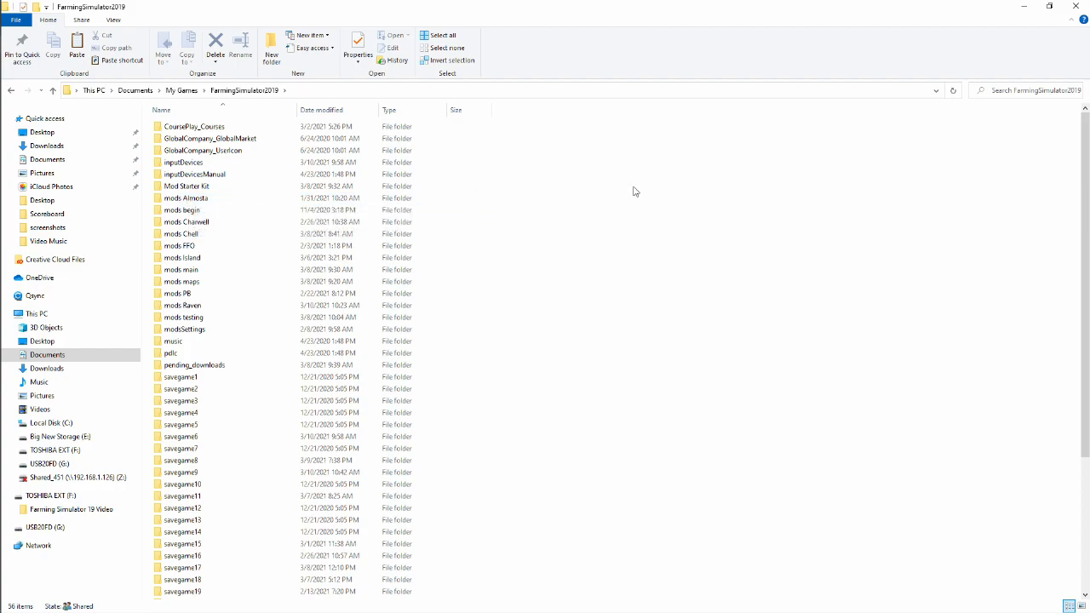
mouse_move(576, 216)
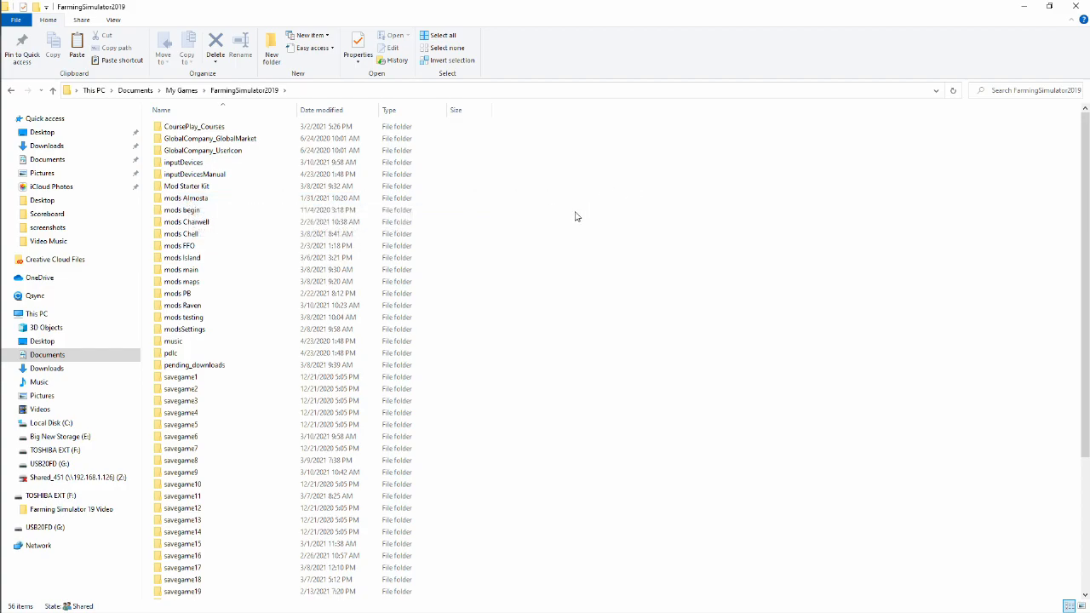
click(181, 304)
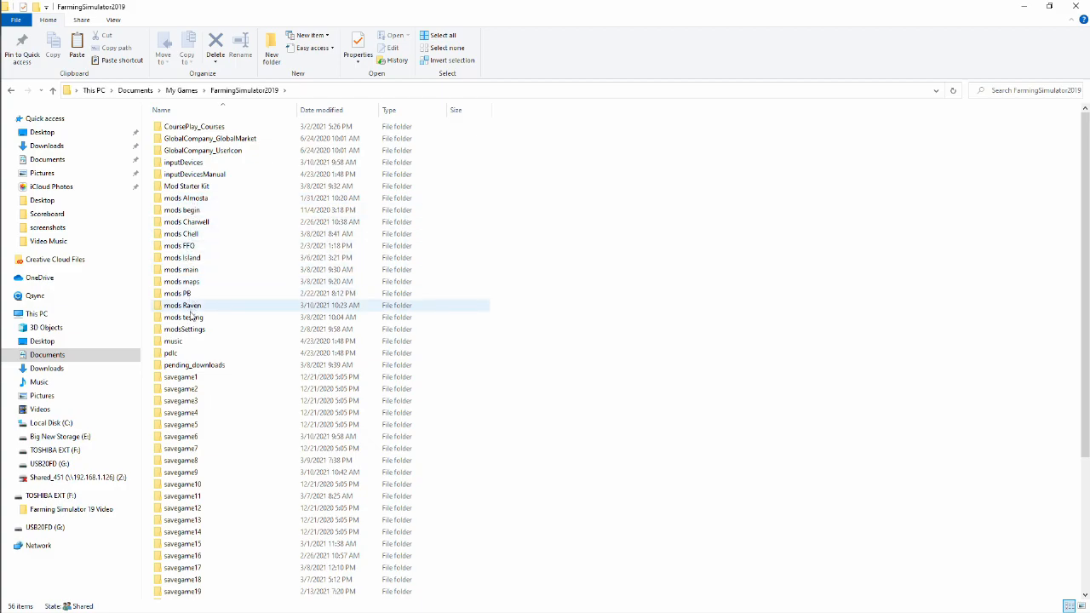
click(183, 317)
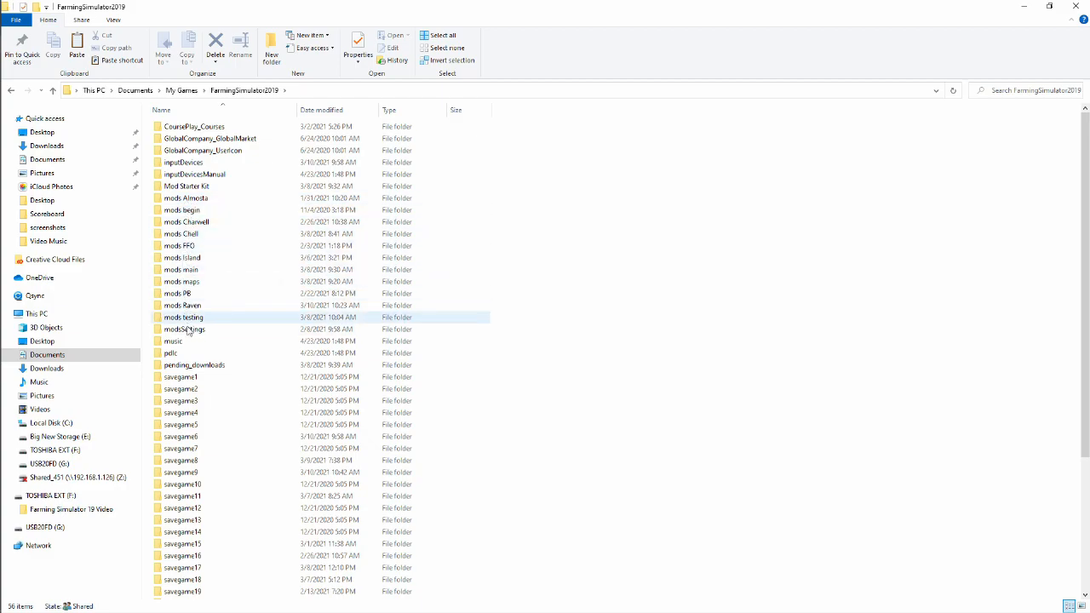
click(595, 248)
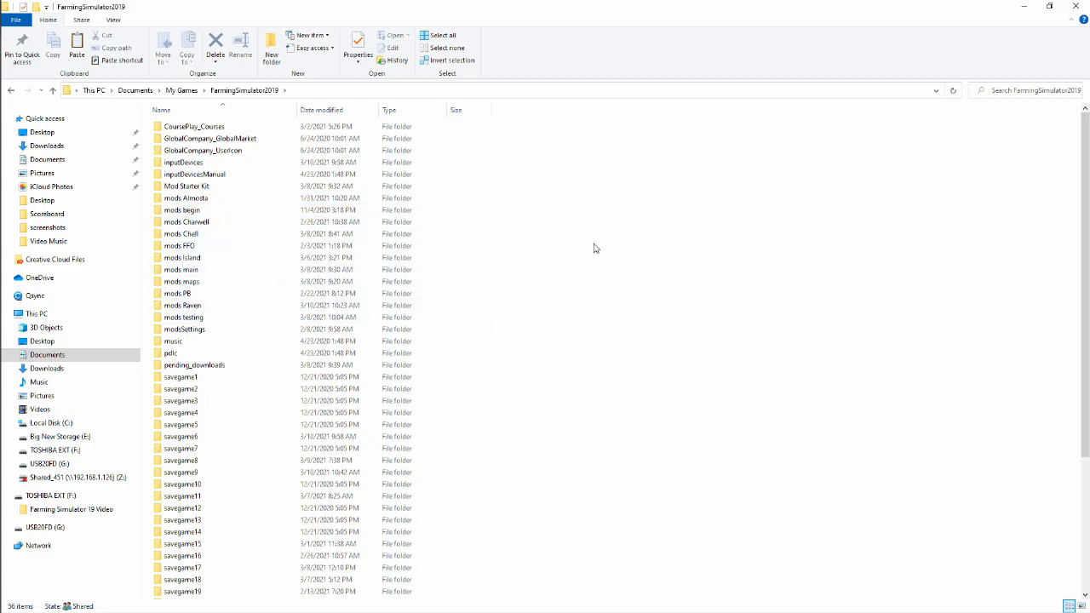
mouse_move(616, 284)
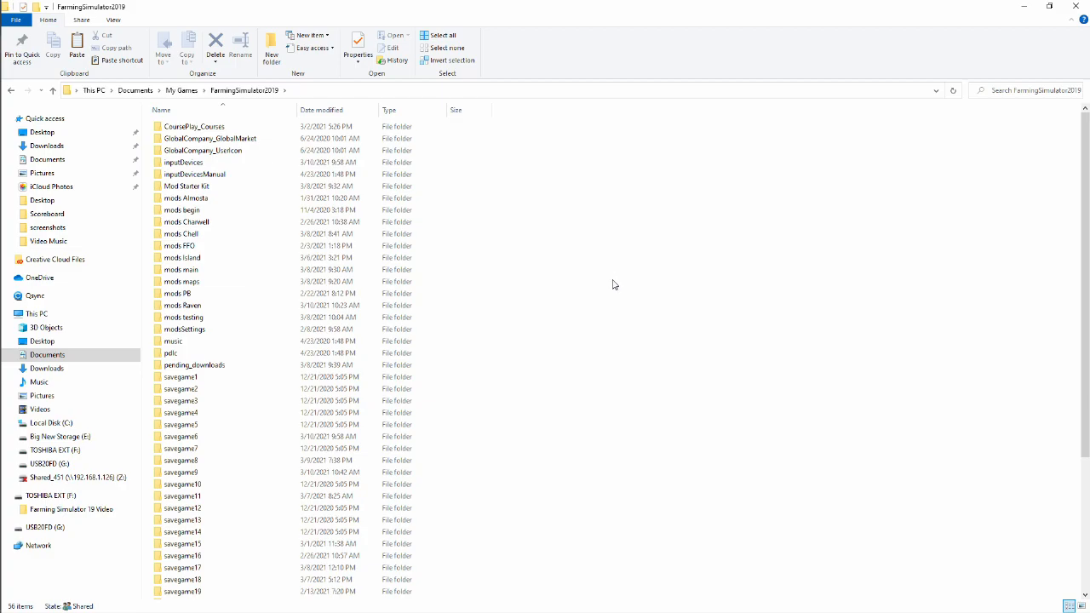
mouse_move(606, 263)
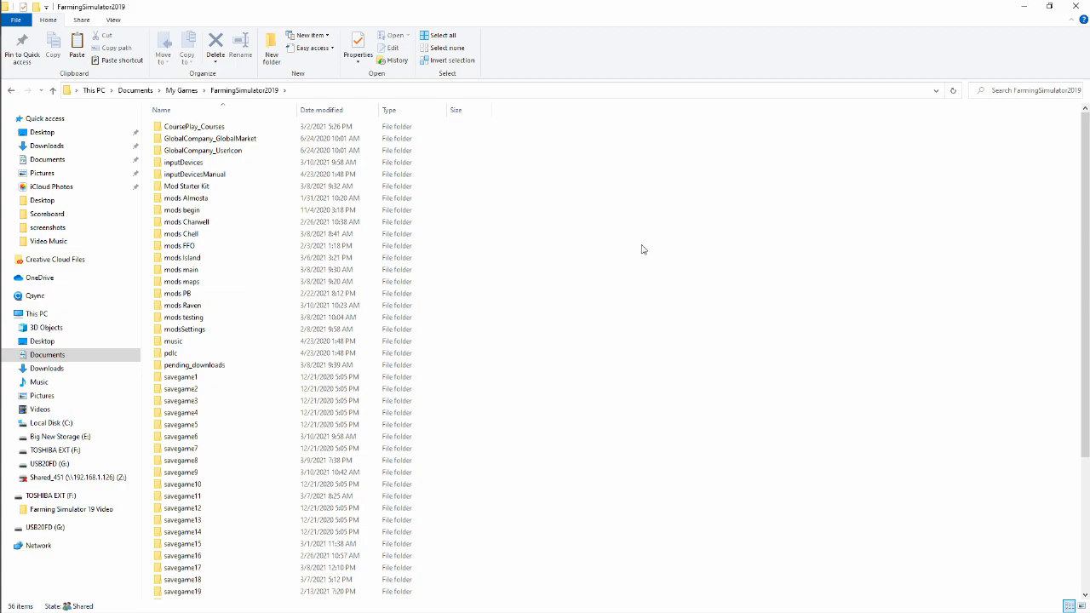
Step: Create an empty 'mods' folder, select it, and switch to the browser
right_click(643, 249)
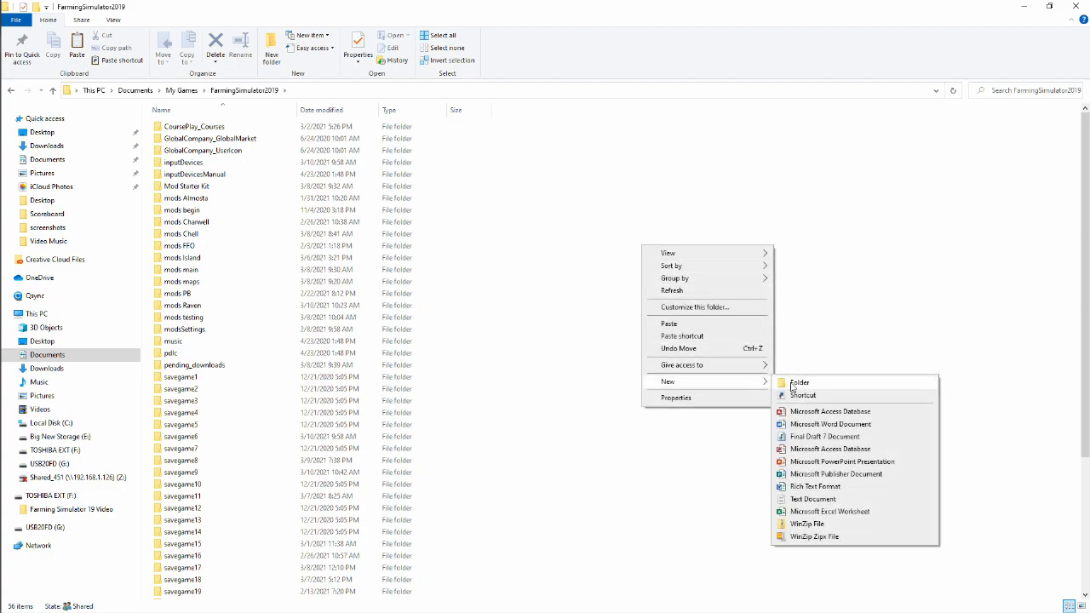
click(798, 383)
text(mods)
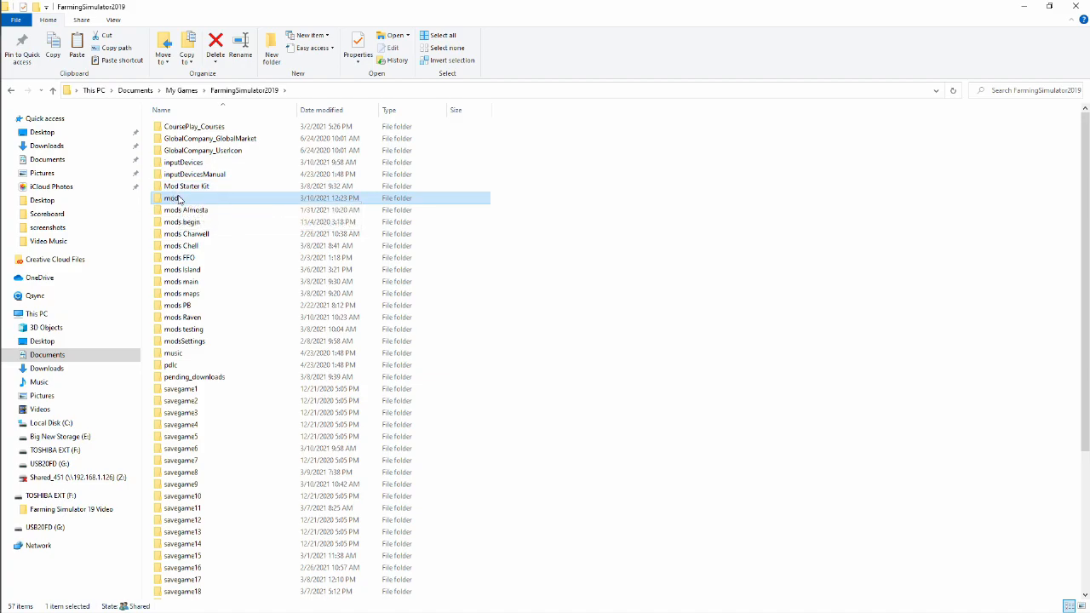
mouse_move(179, 199)
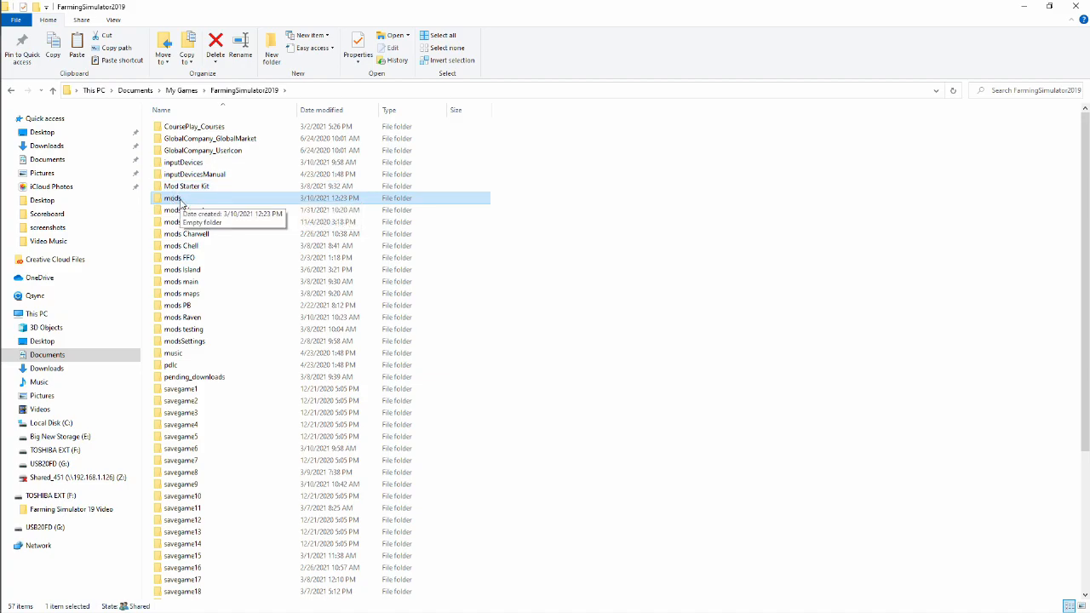
mouse_move(527, 248)
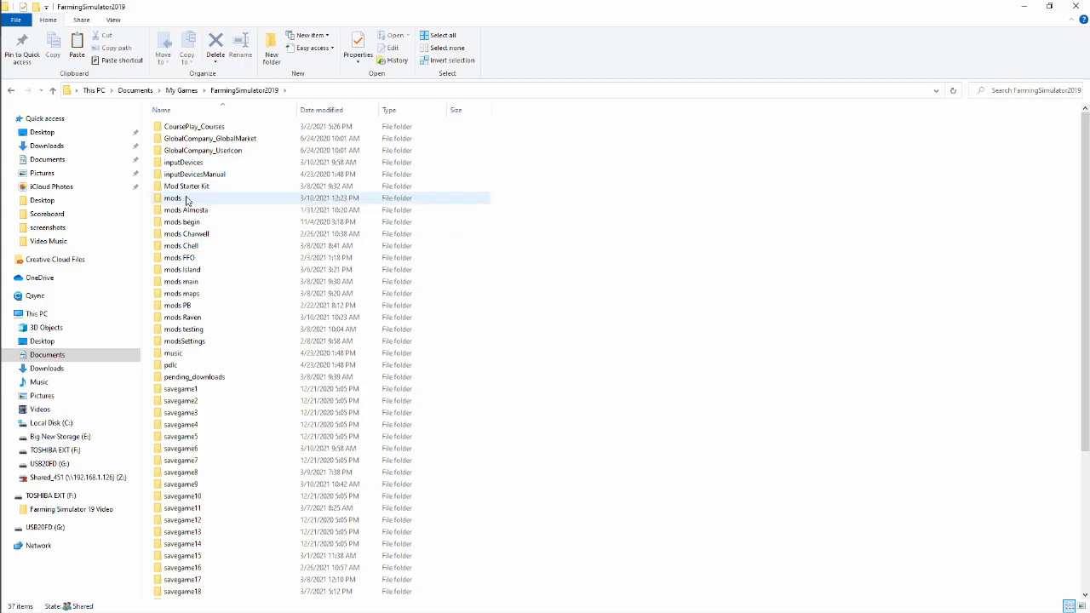
click(173, 198)
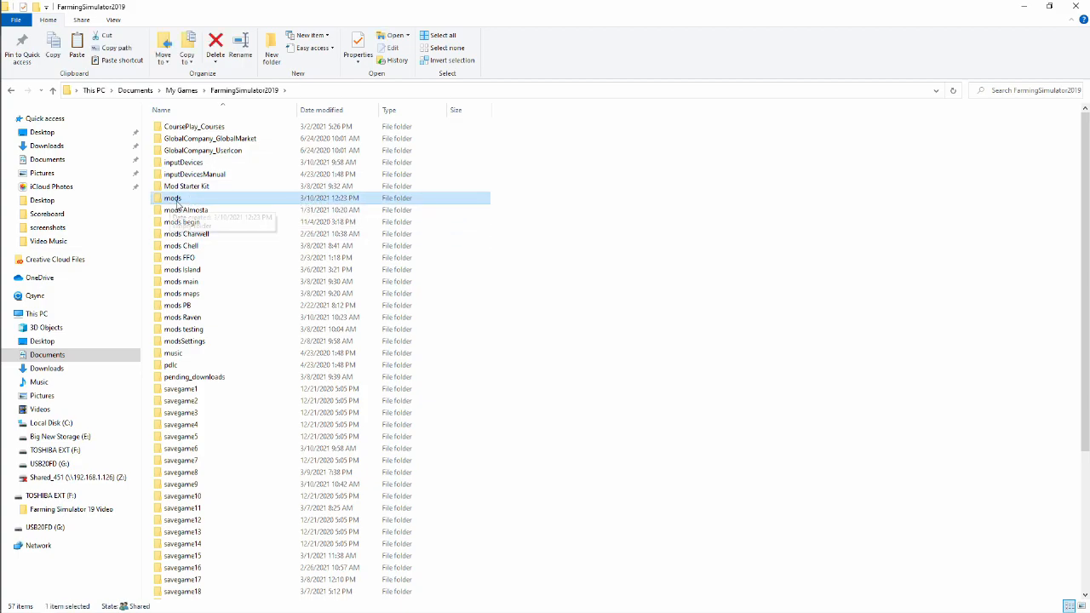
mouse_move(179, 204)
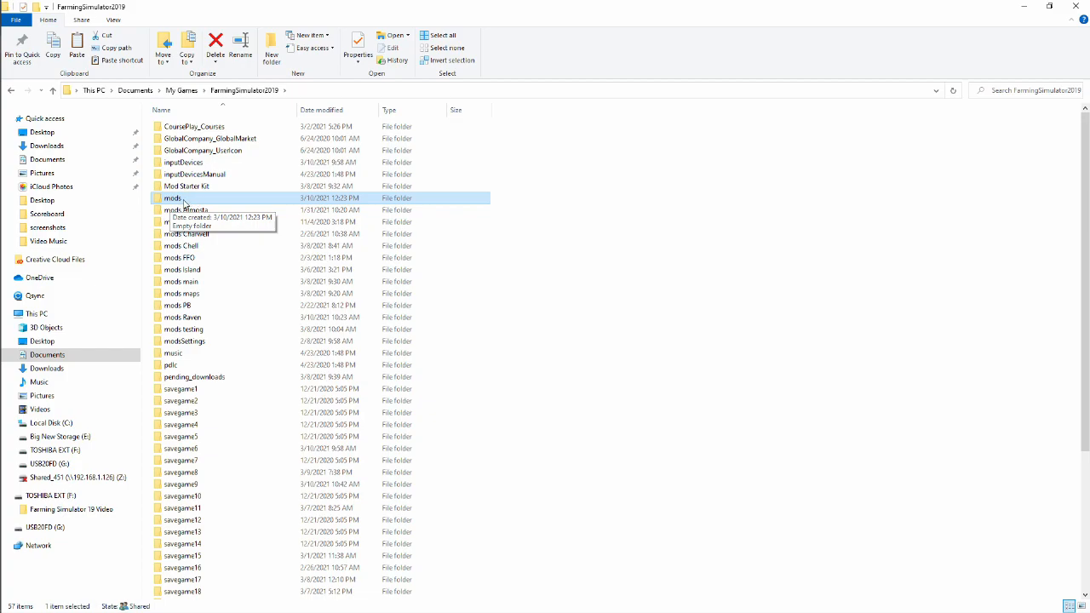
mouse_move(631, 232)
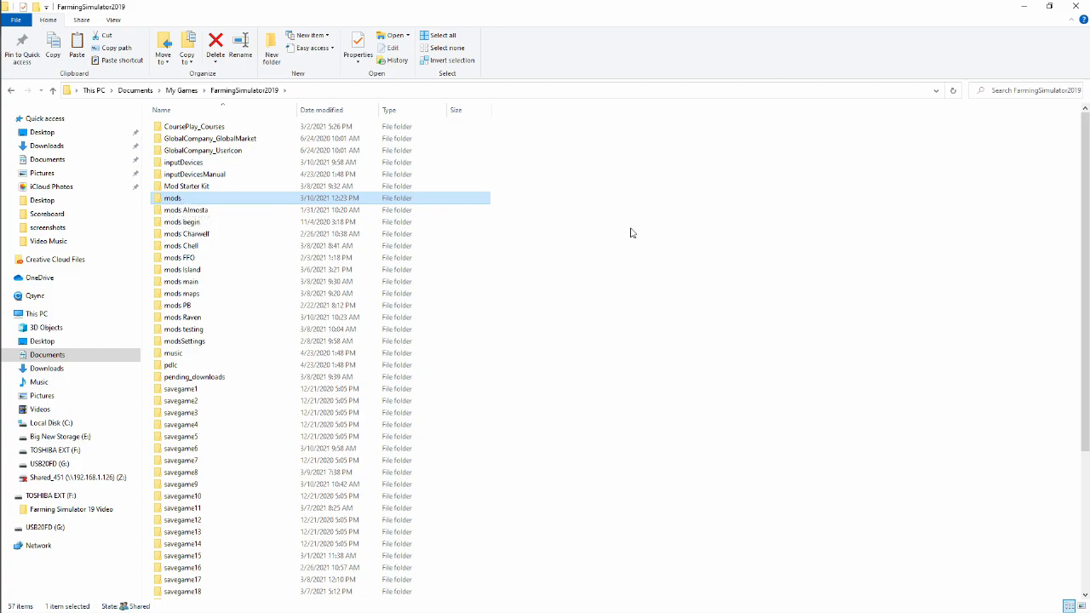
mouse_move(613, 234)
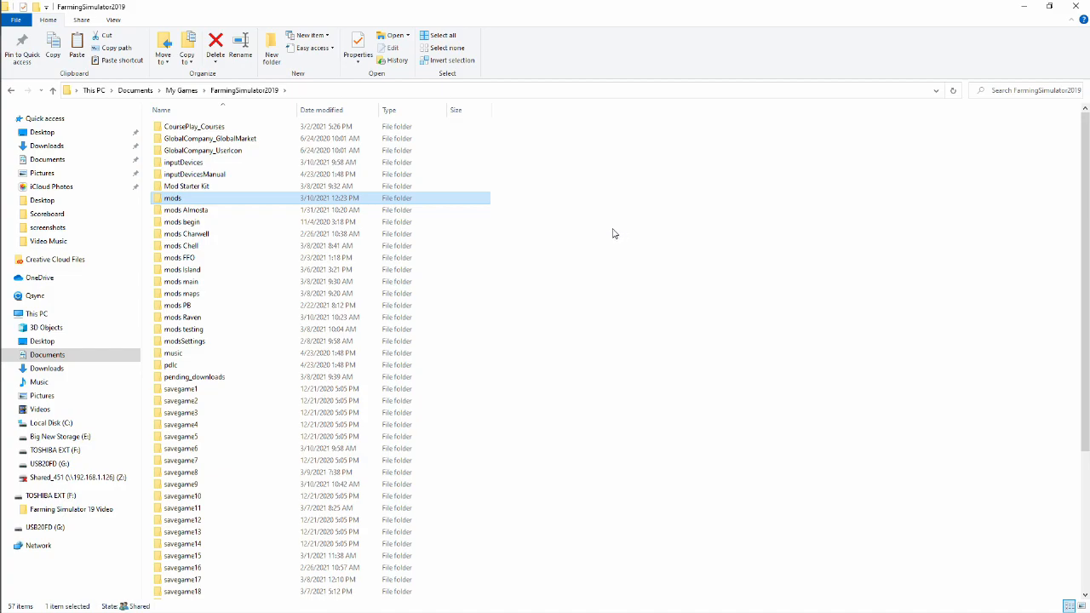
key(Alt+Tab)
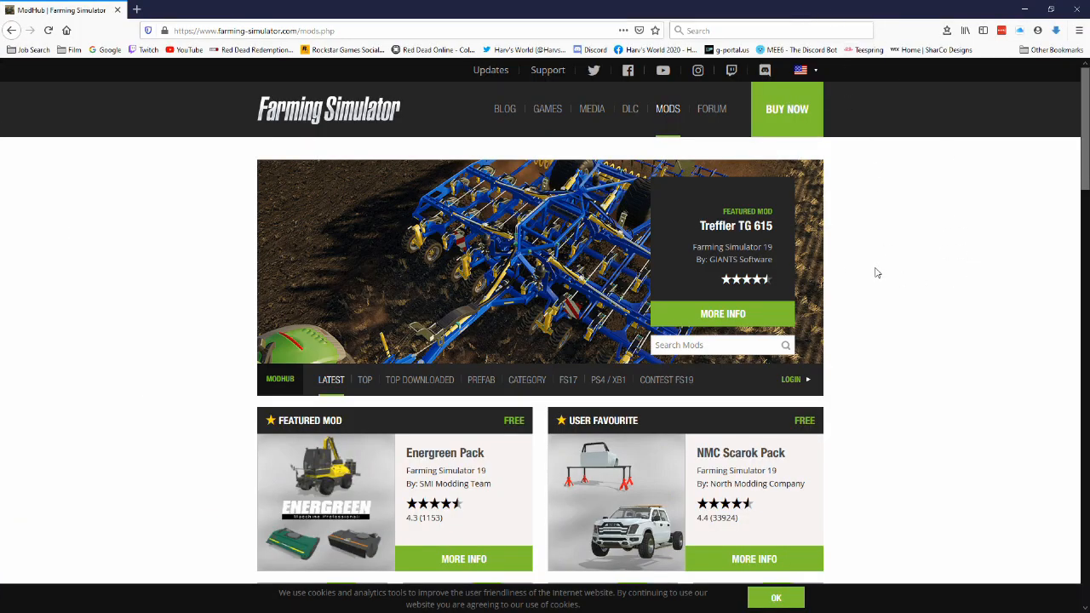
Step: Scroll the latest ModHub mods and open the PB3-0x1 cultivator page
scroll(down, 3)
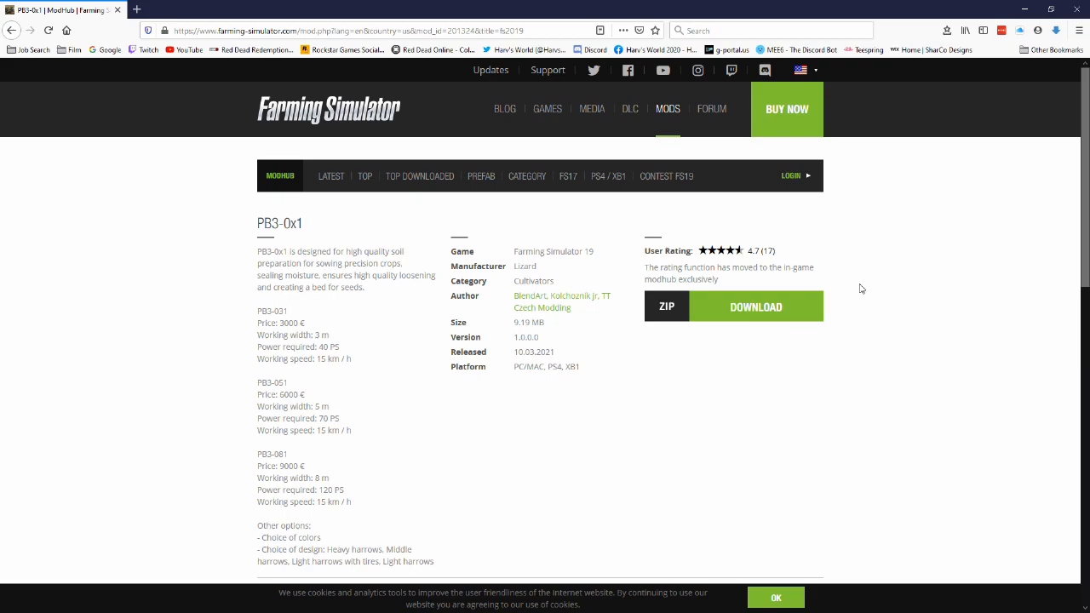
click(755, 307)
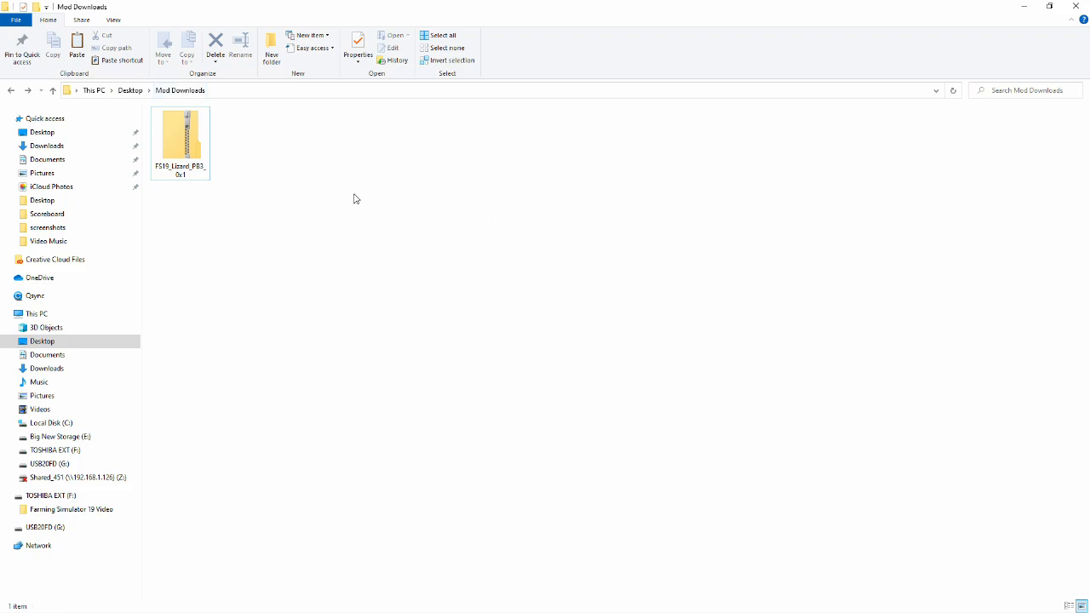
Step: Select the downloaded FS19_Lizard_PB3_0x1 zip and open its menu to copy it
click(180, 140)
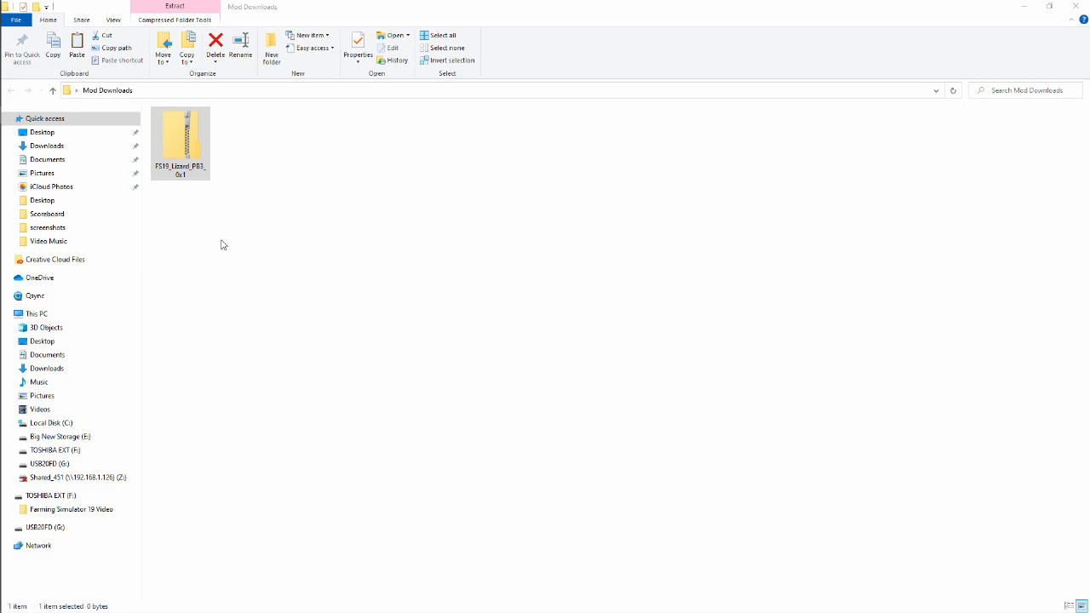
click(180, 140)
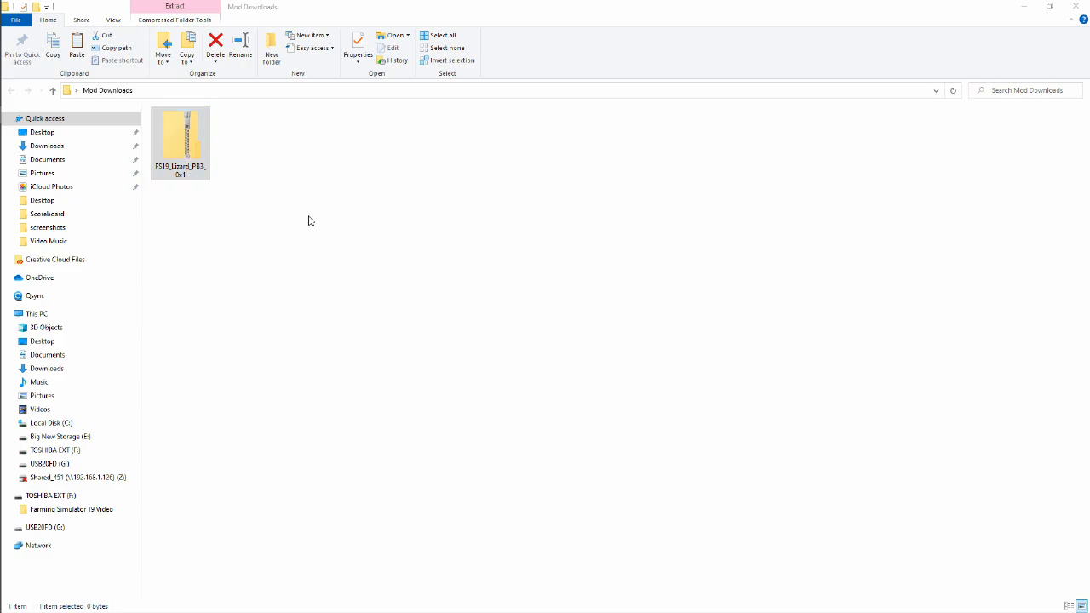
click(180, 141)
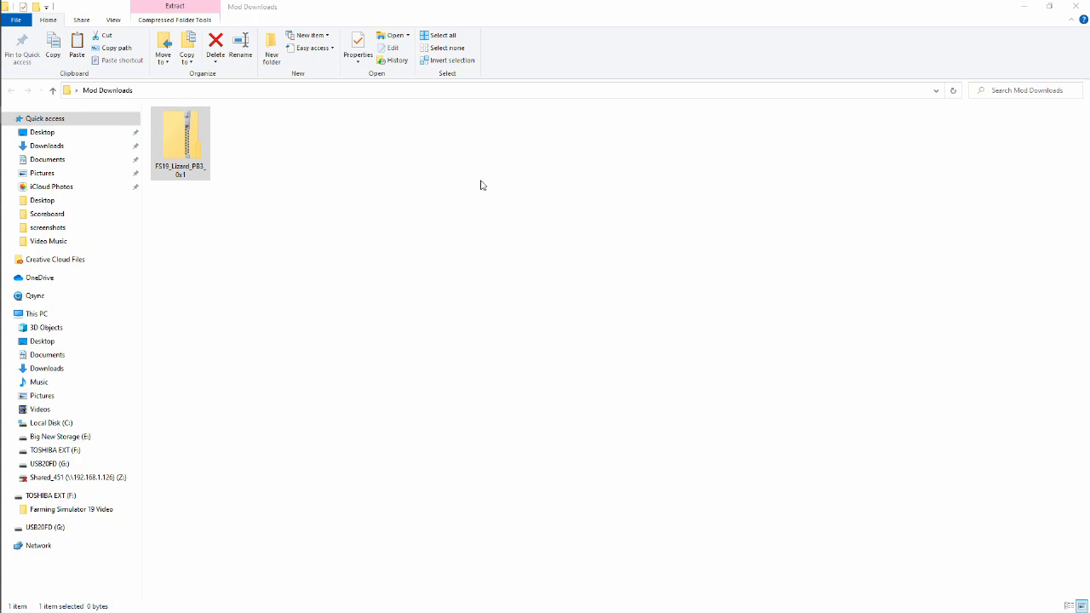
mouse_move(478, 185)
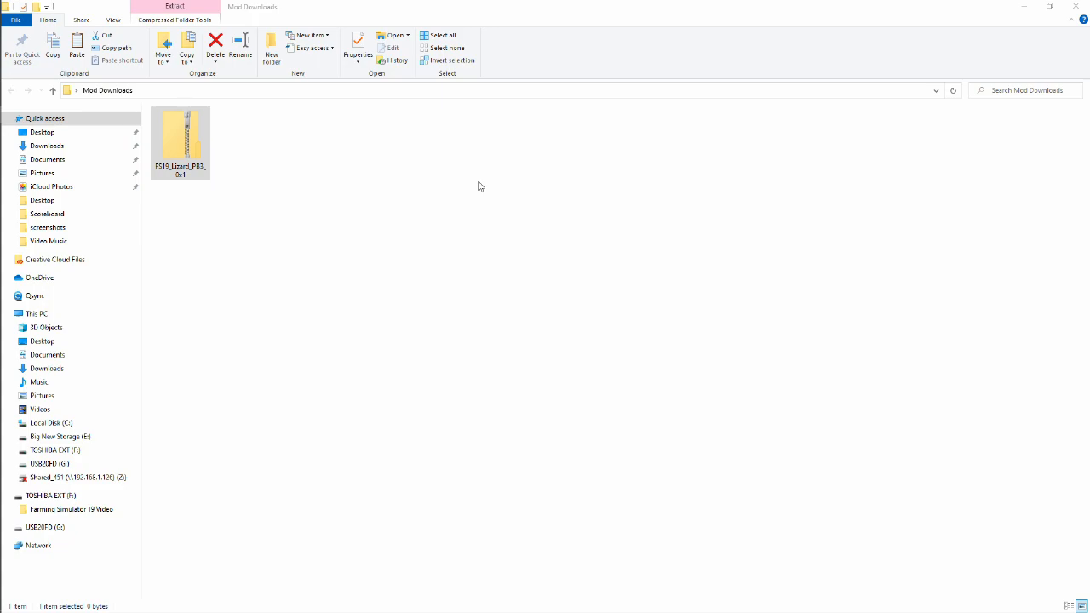
right_click(180, 142)
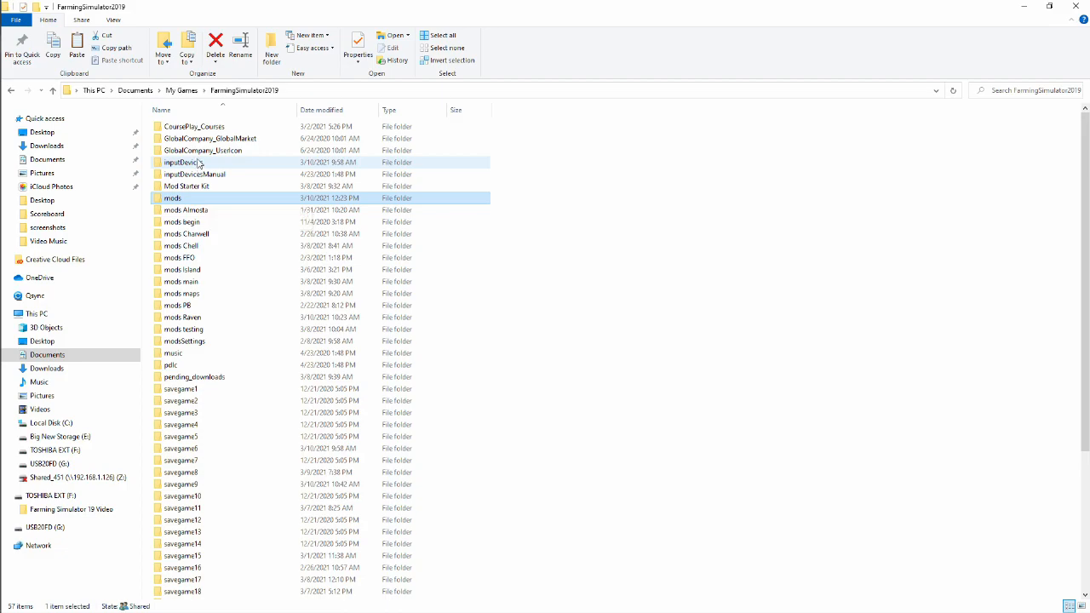
Step: Paste FS19_Lizard_PB3_0x1 into the mods folder and select the pasted archive
double_click(173, 197)
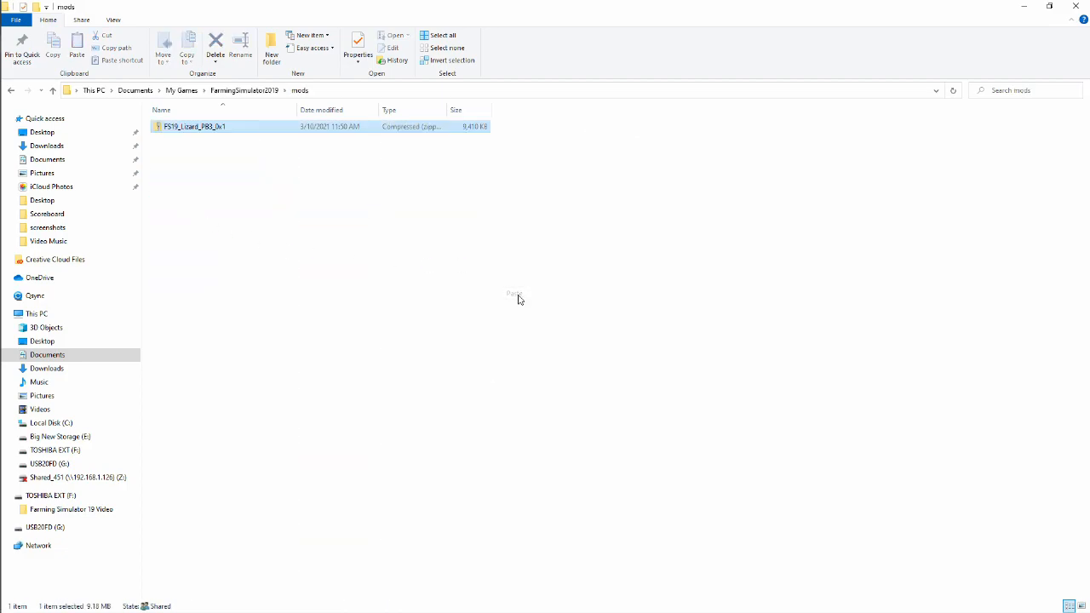
click(194, 126)
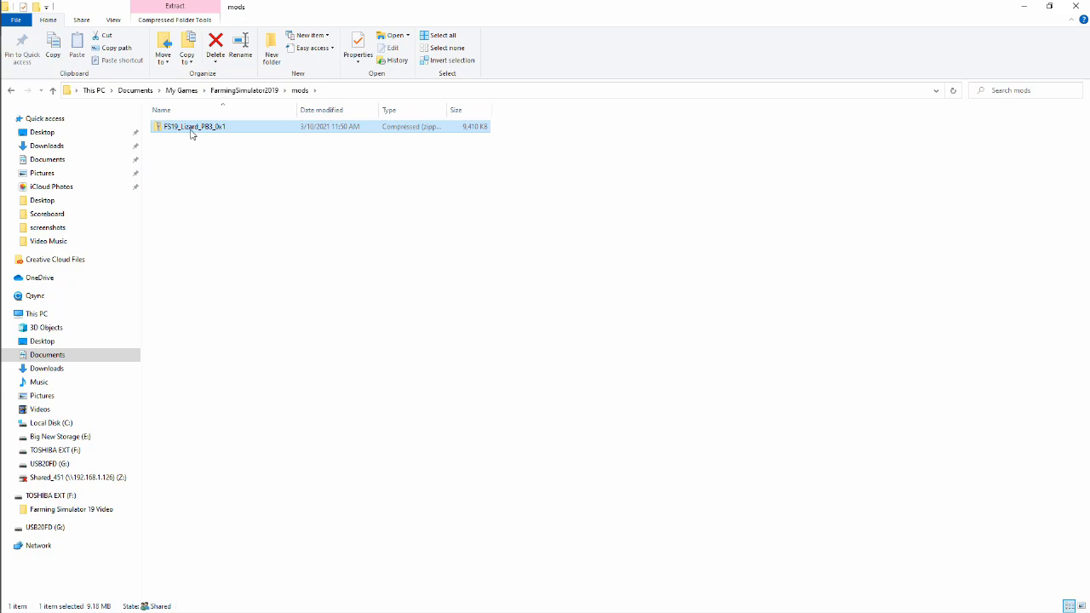
mouse_move(360, 215)
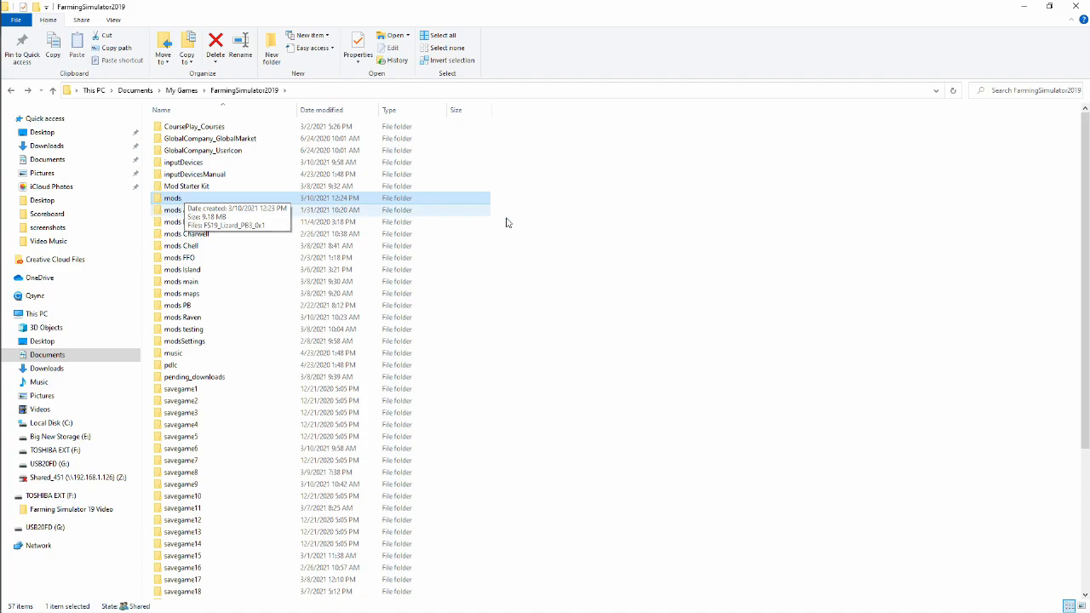
mouse_move(728, 250)
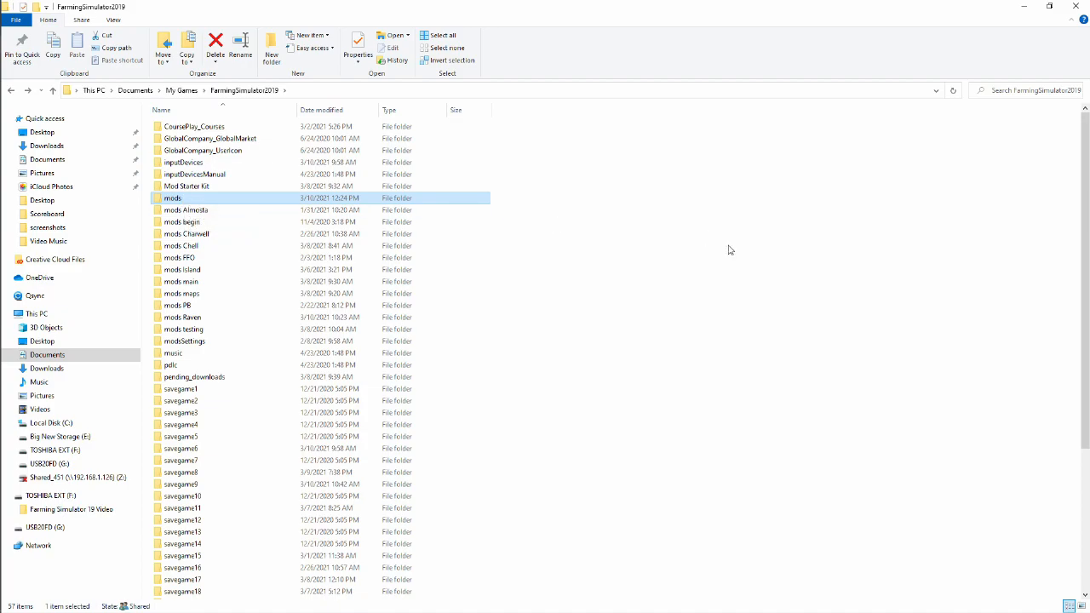
mouse_move(608, 227)
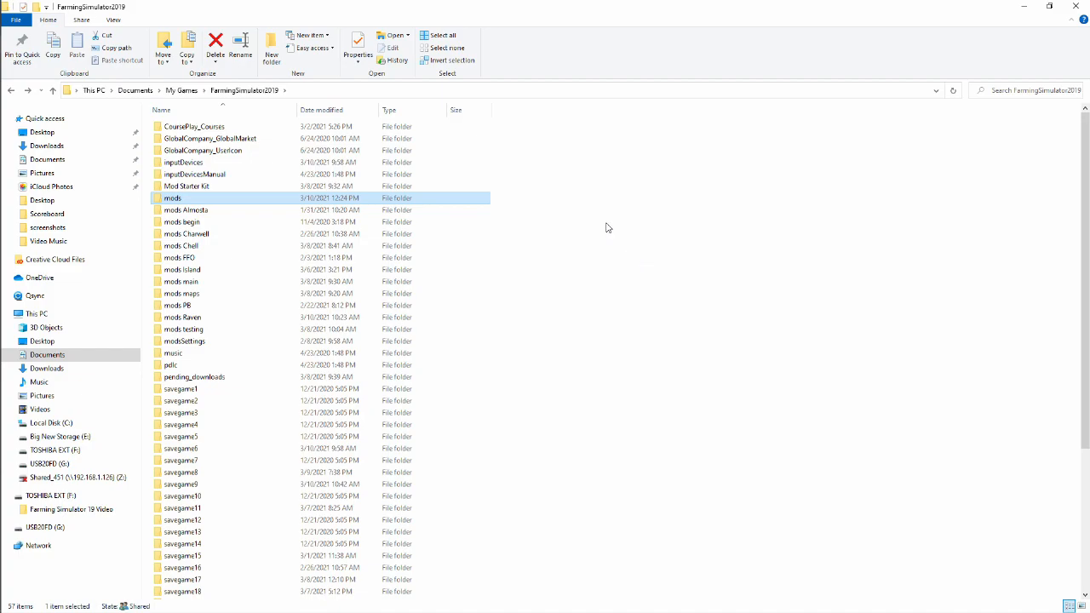
mouse_move(669, 224)
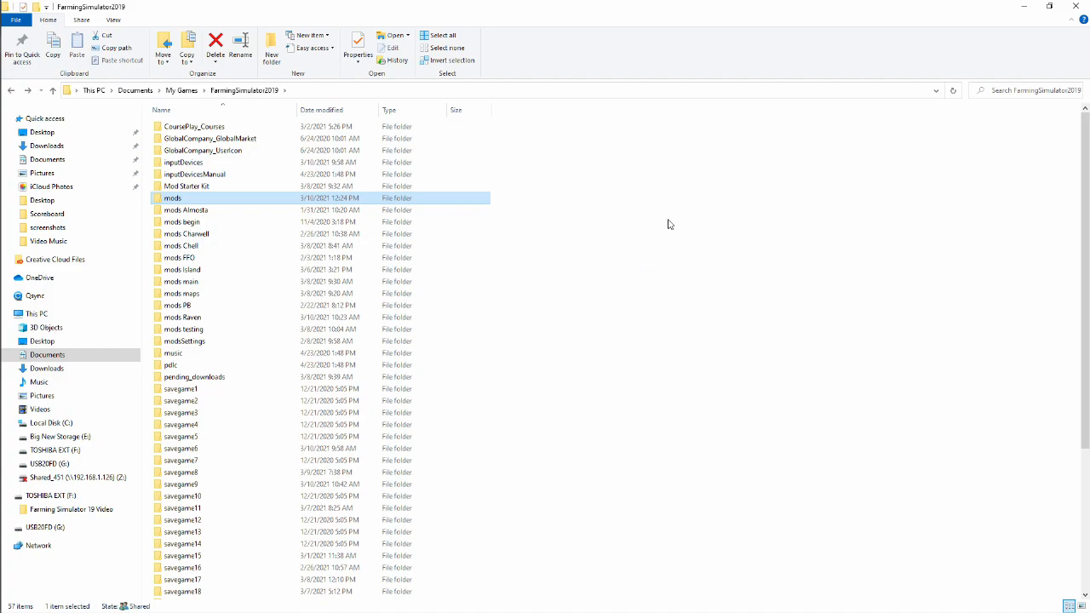
mouse_move(511, 235)
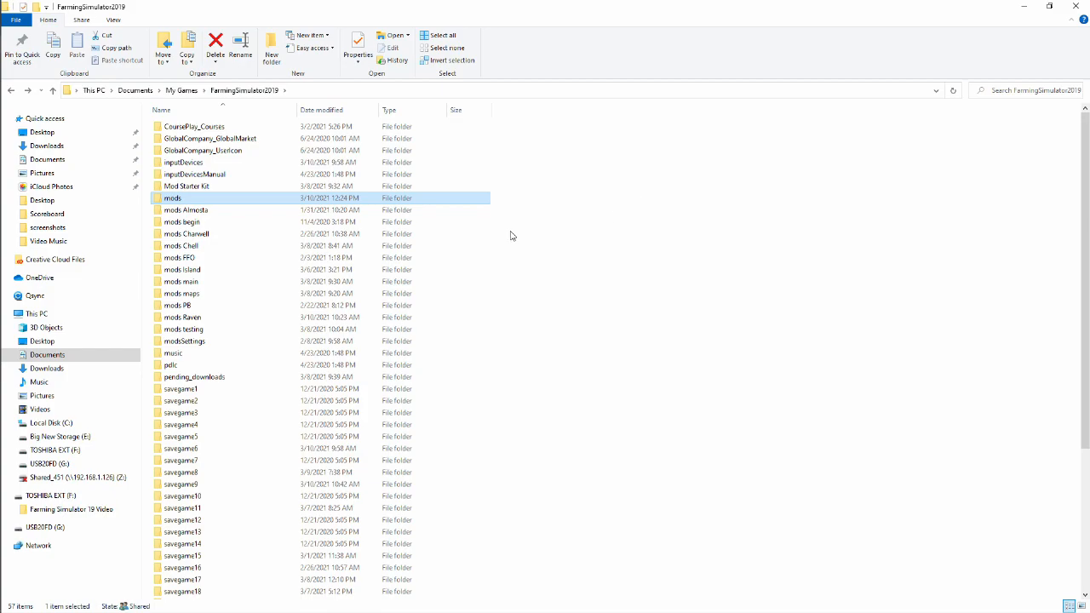
mouse_move(851, 202)
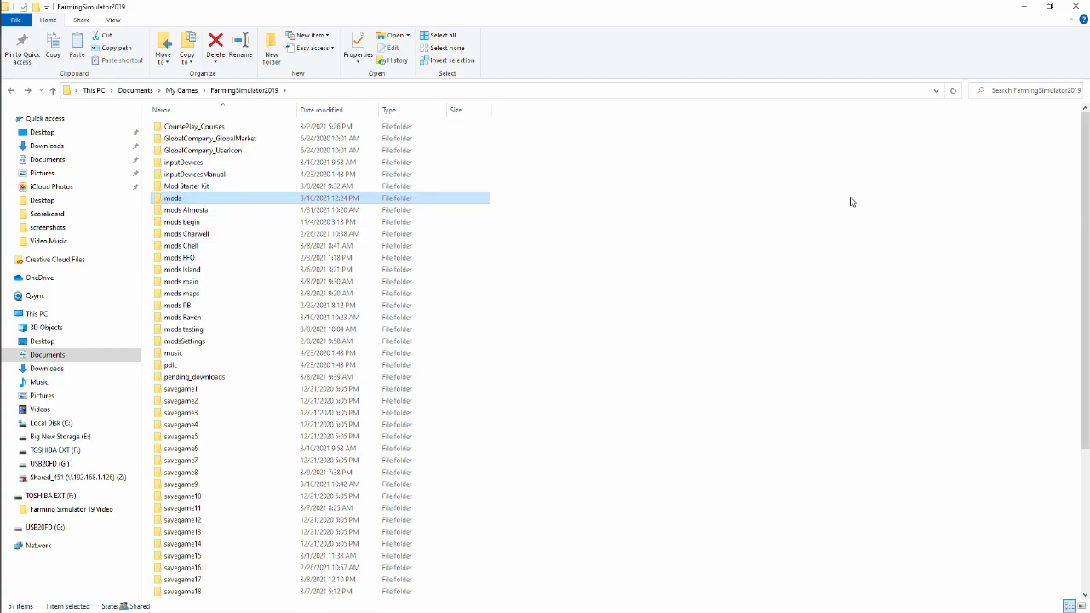
mouse_move(705, 142)
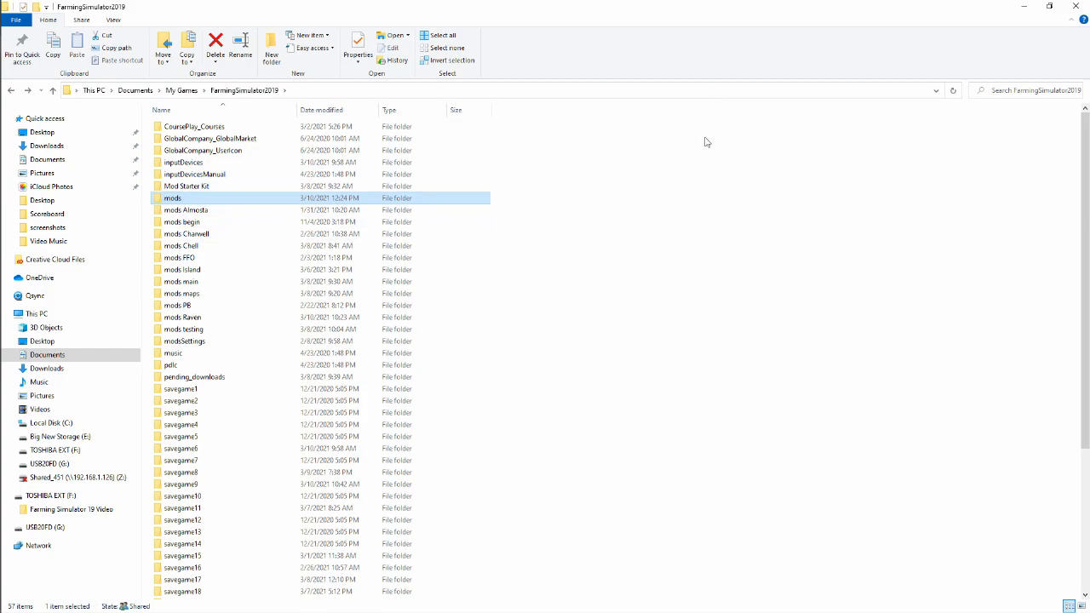
mouse_move(728, 246)
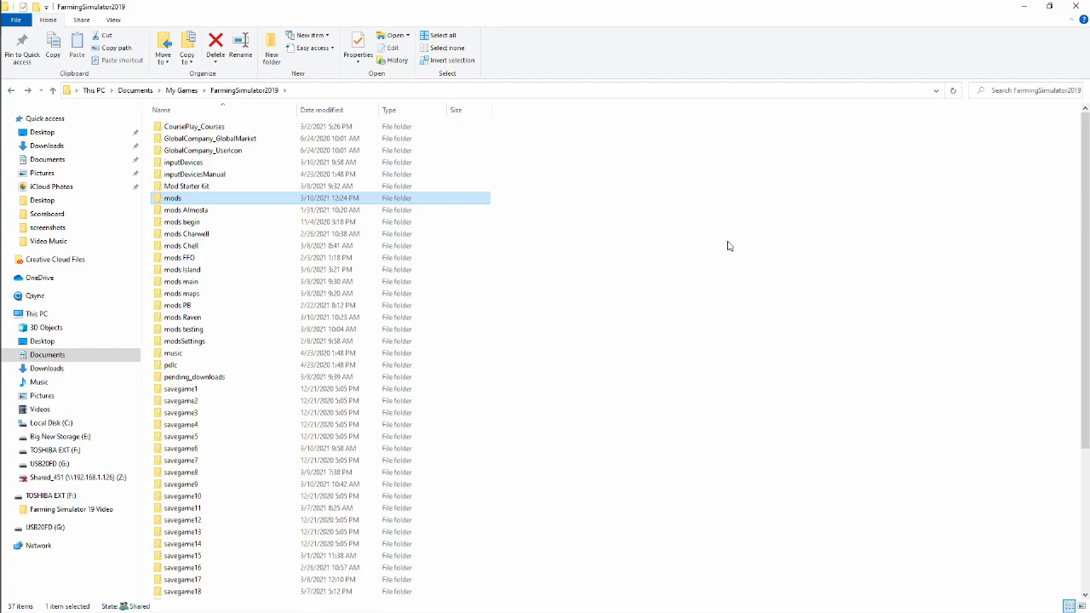
mouse_move(747, 238)
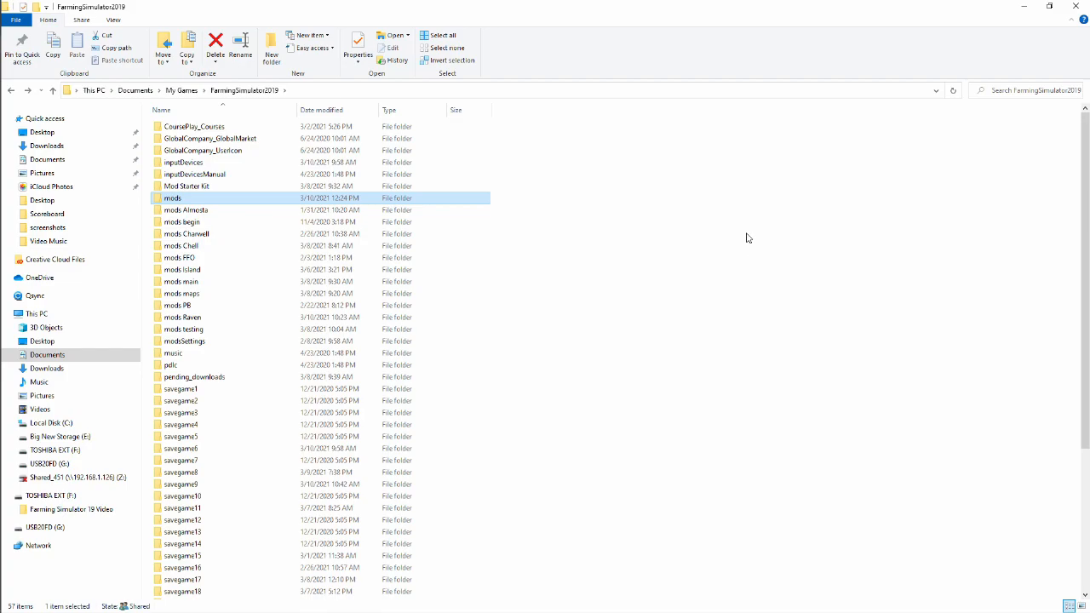
mouse_move(189, 197)
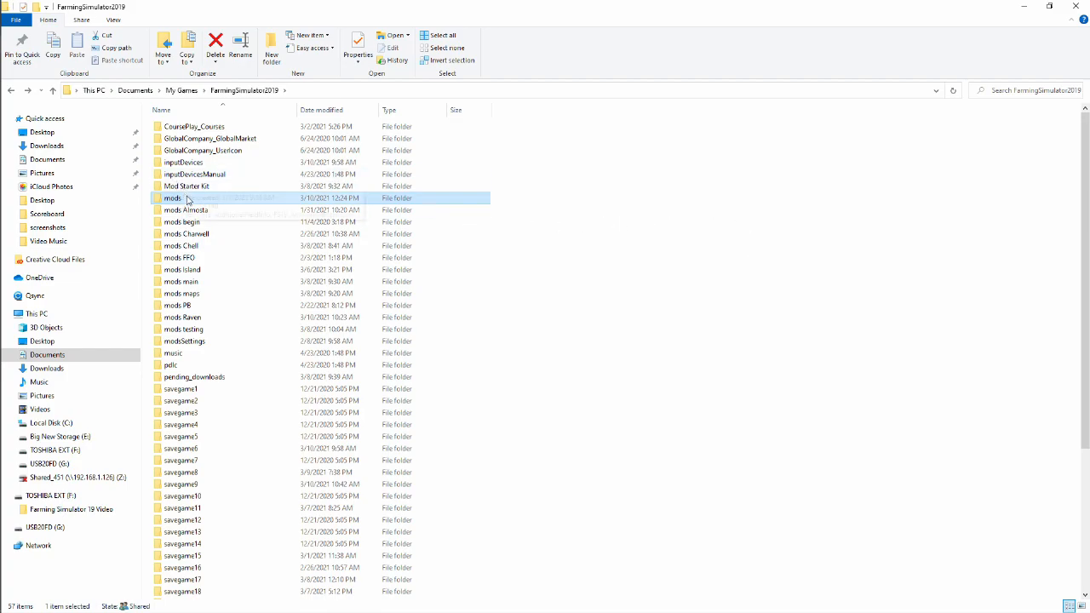
double_click(173, 198)
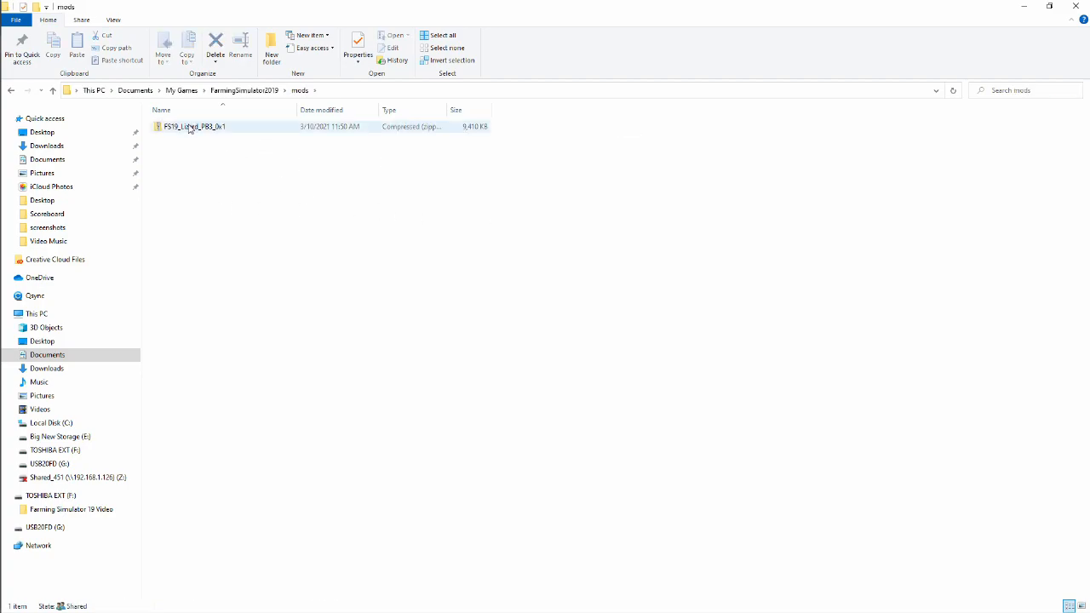
click(587, 269)
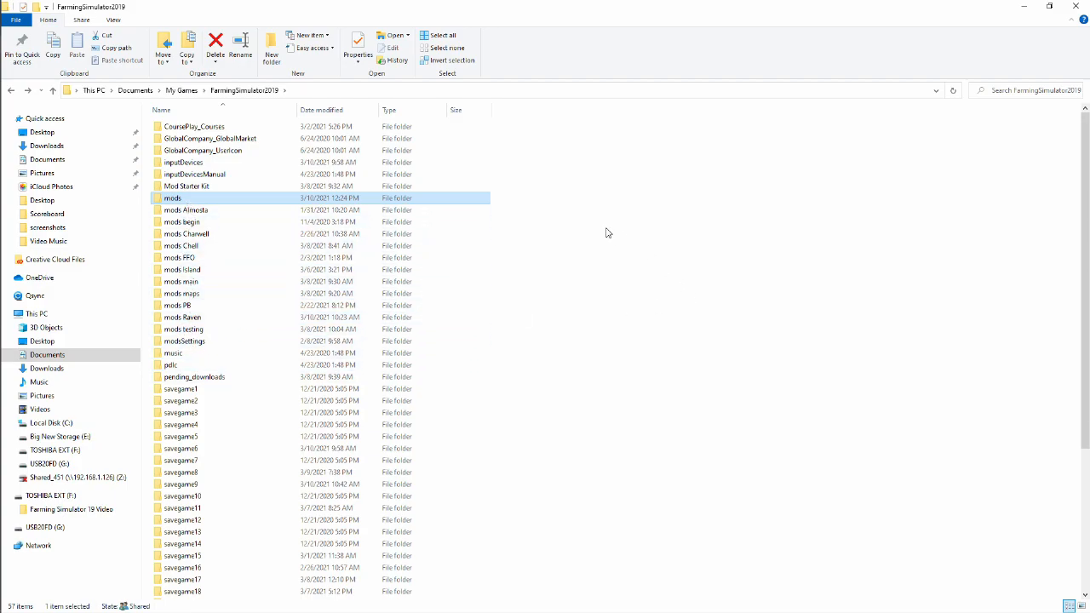
mouse_move(606, 255)
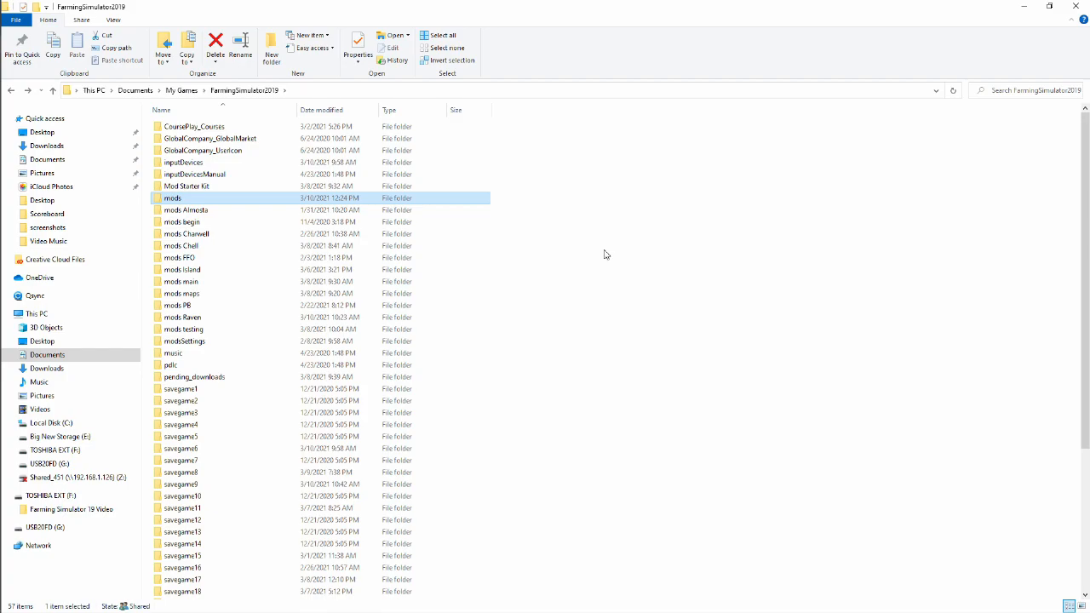
mouse_move(584, 229)
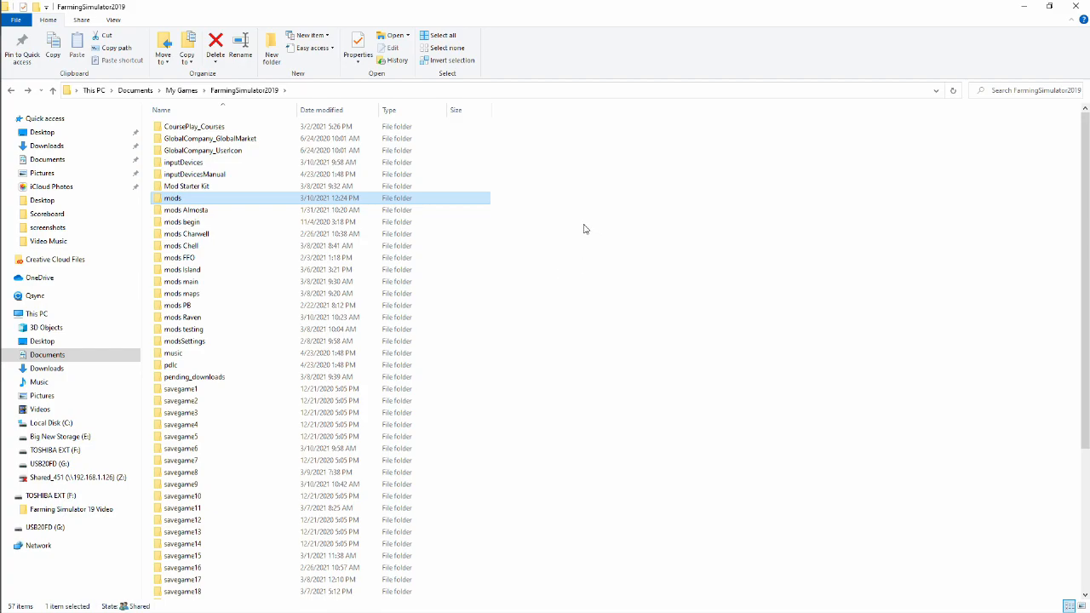
mouse_move(565, 216)
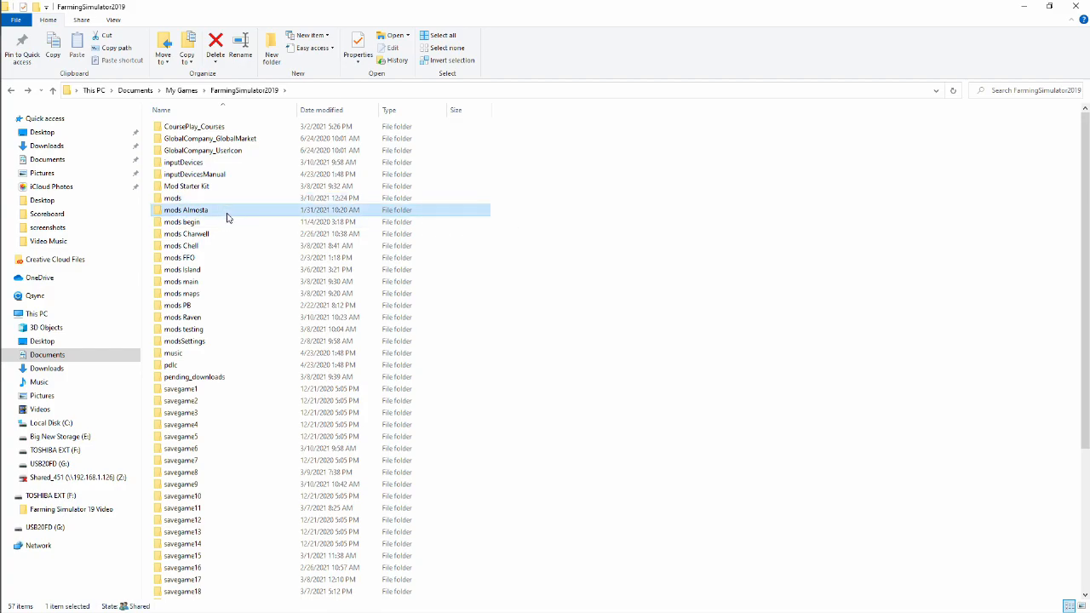
mouse_move(196, 251)
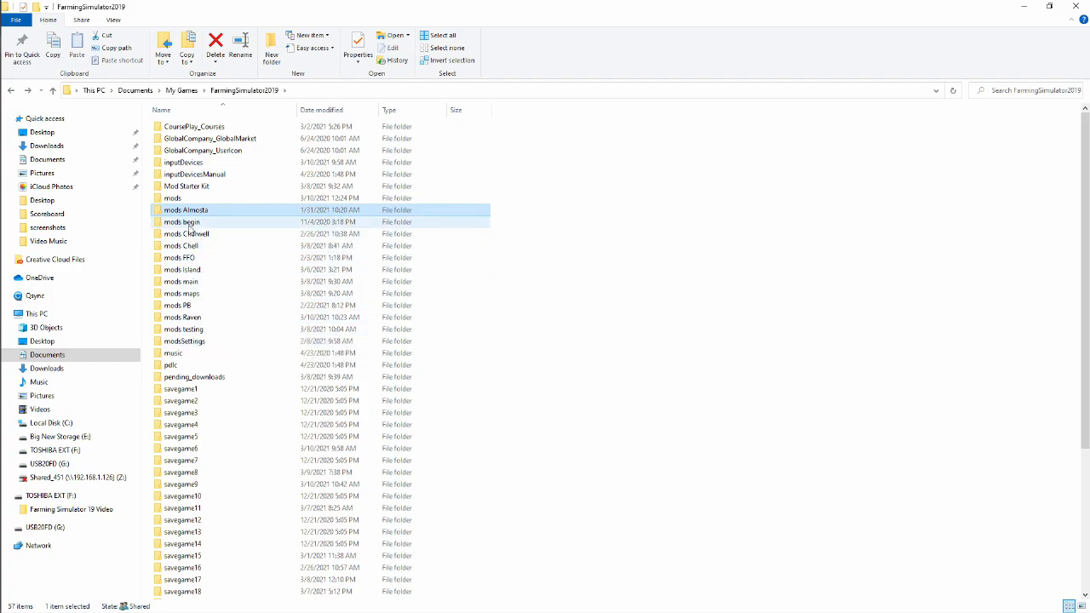
click(186, 209)
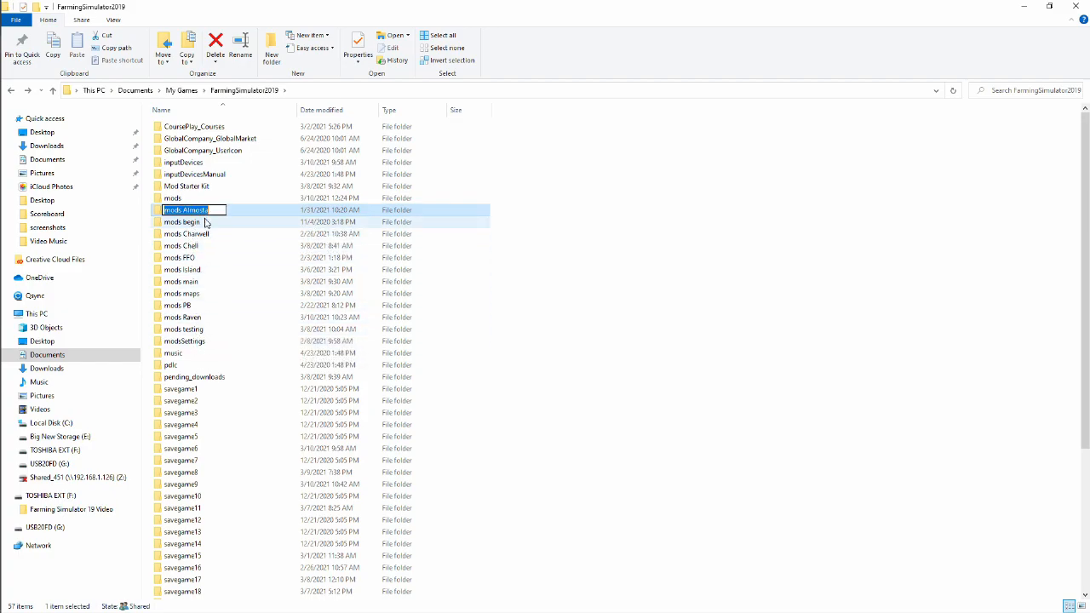
click(181, 245)
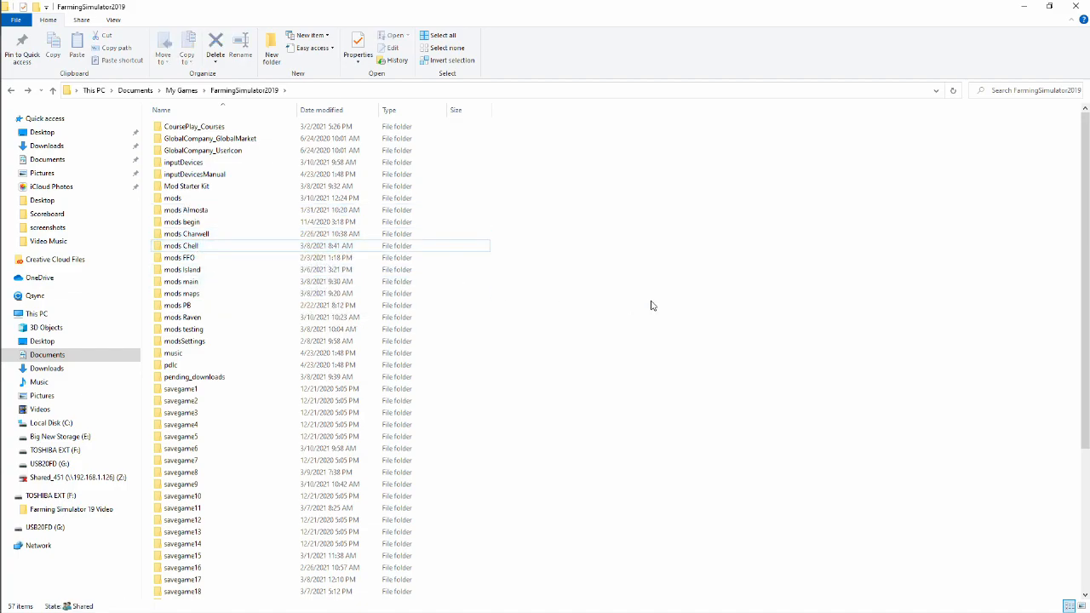
mouse_move(564, 305)
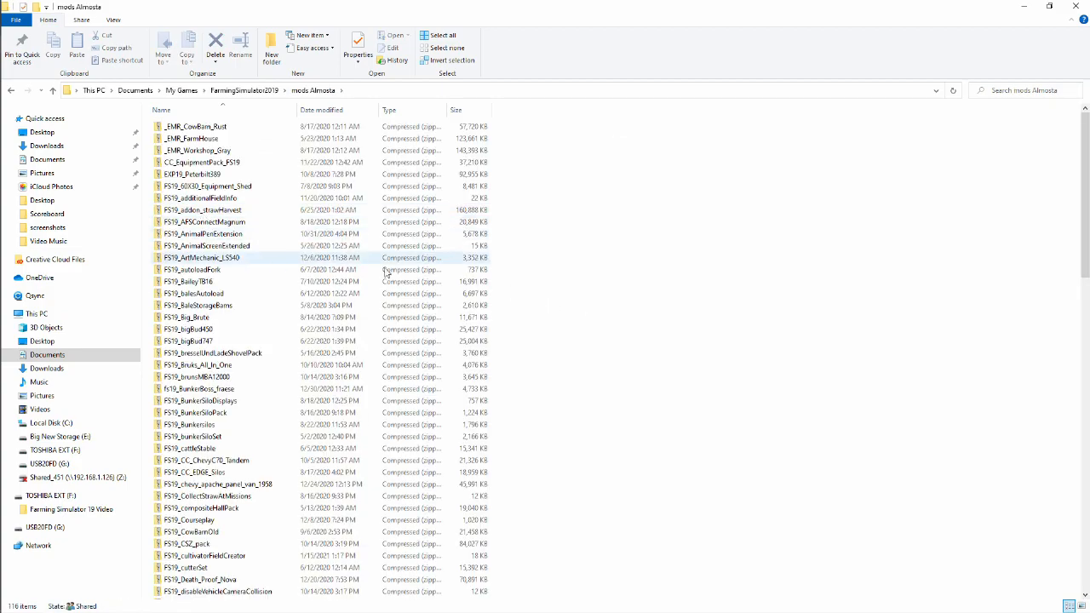
scroll(down, 3)
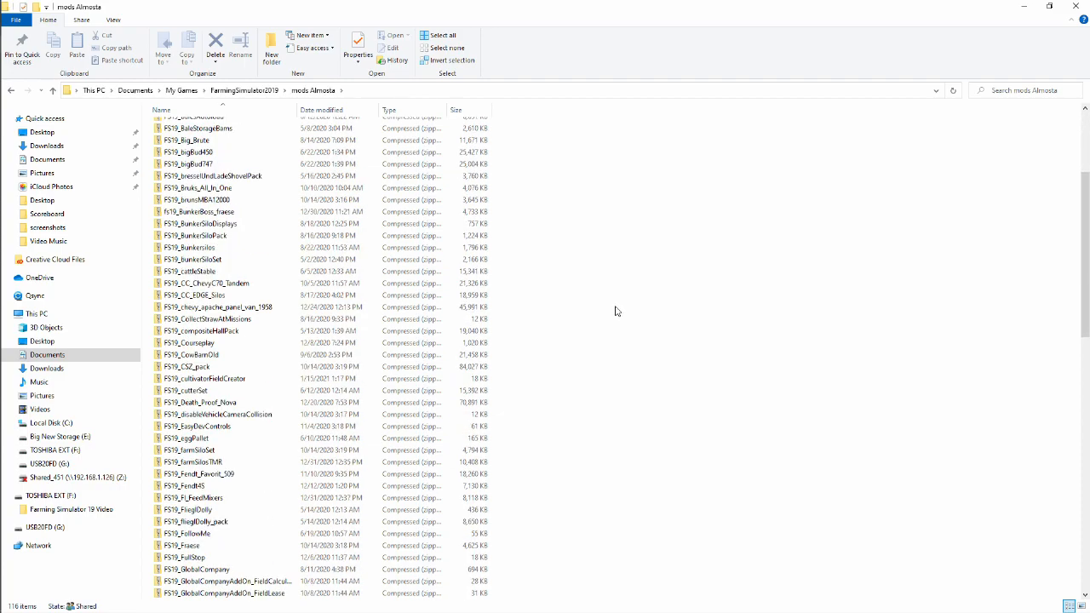
scroll(down, 3)
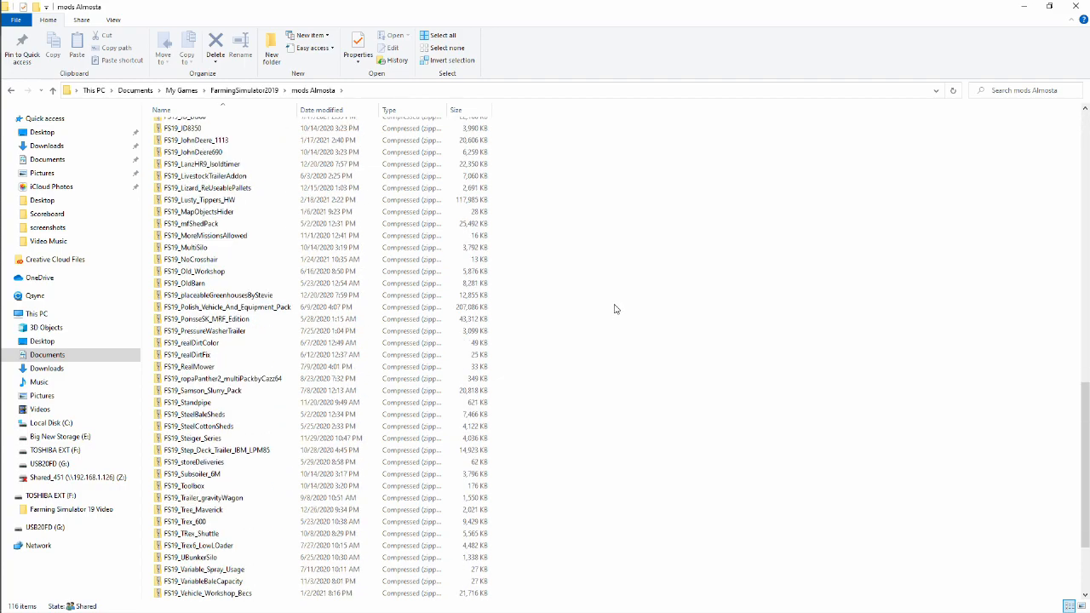
click(52, 90)
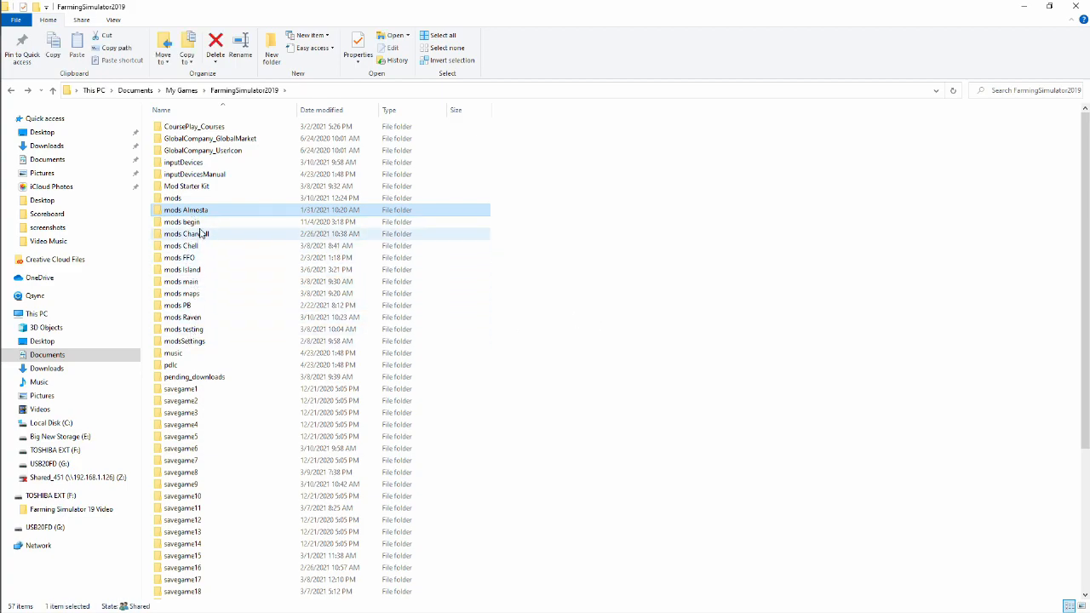
mouse_move(194, 210)
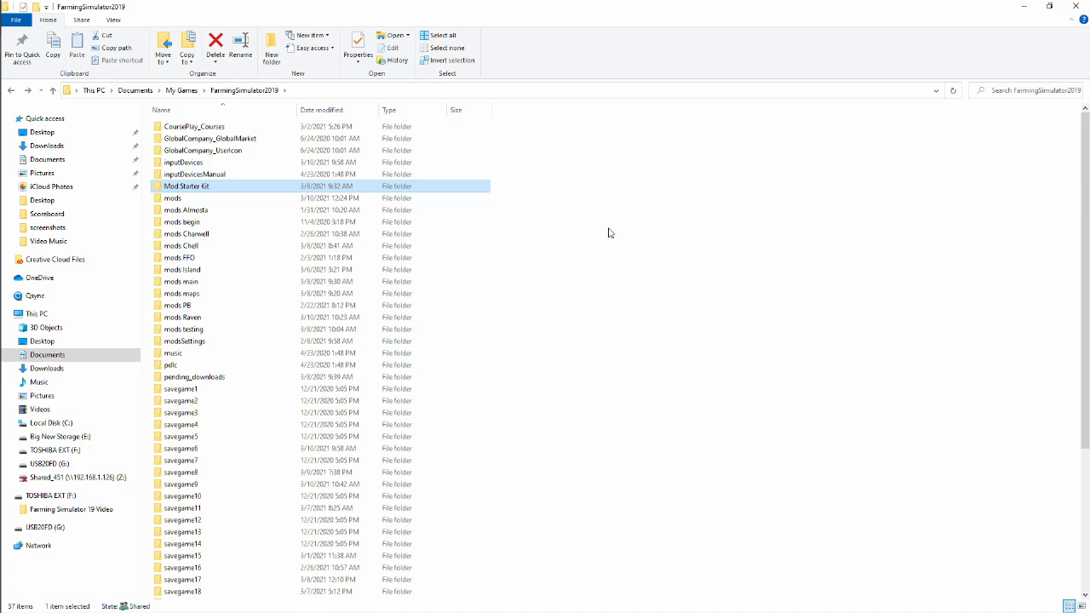
mouse_move(606, 233)
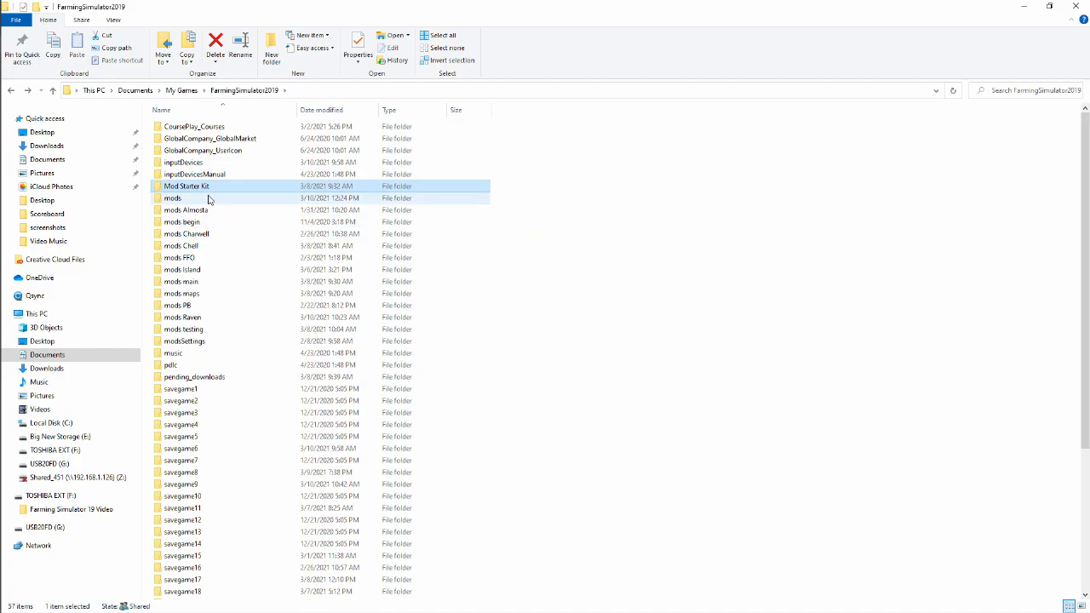
click(187, 186)
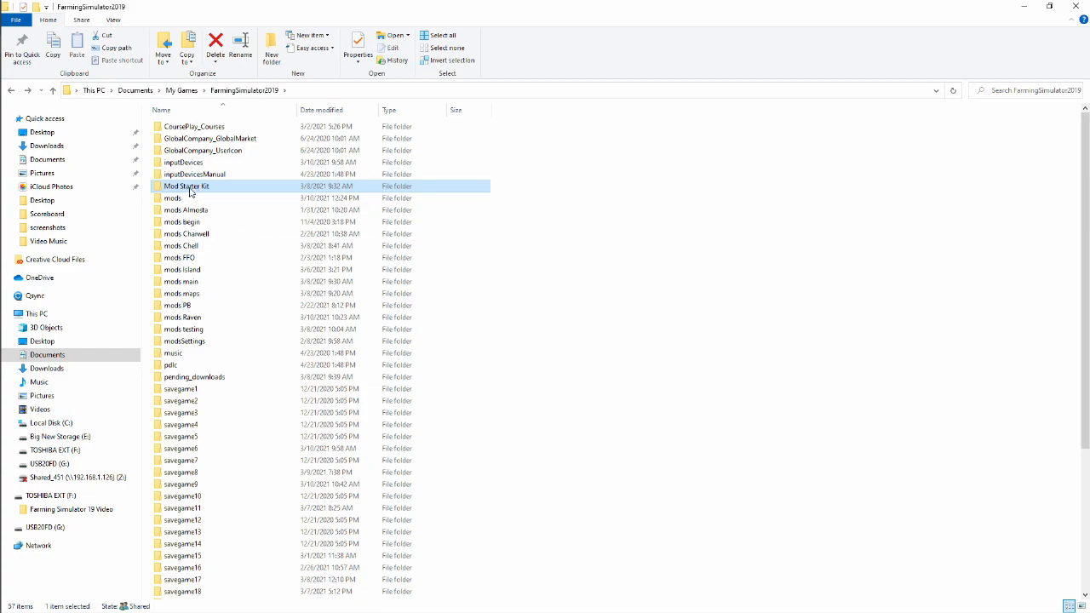
double_click(185, 186)
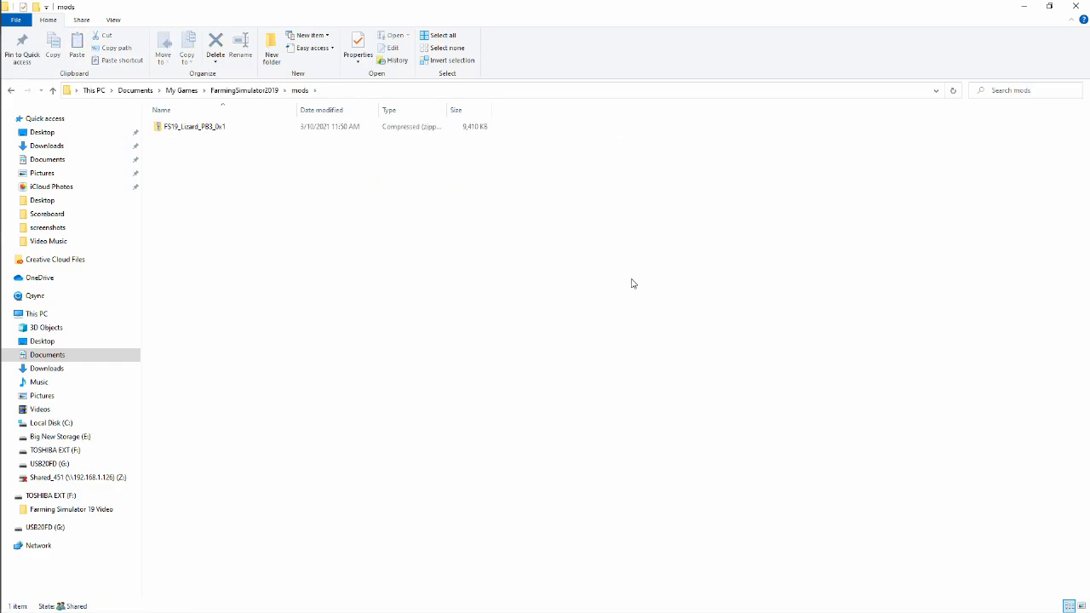
key(ctrl+a)
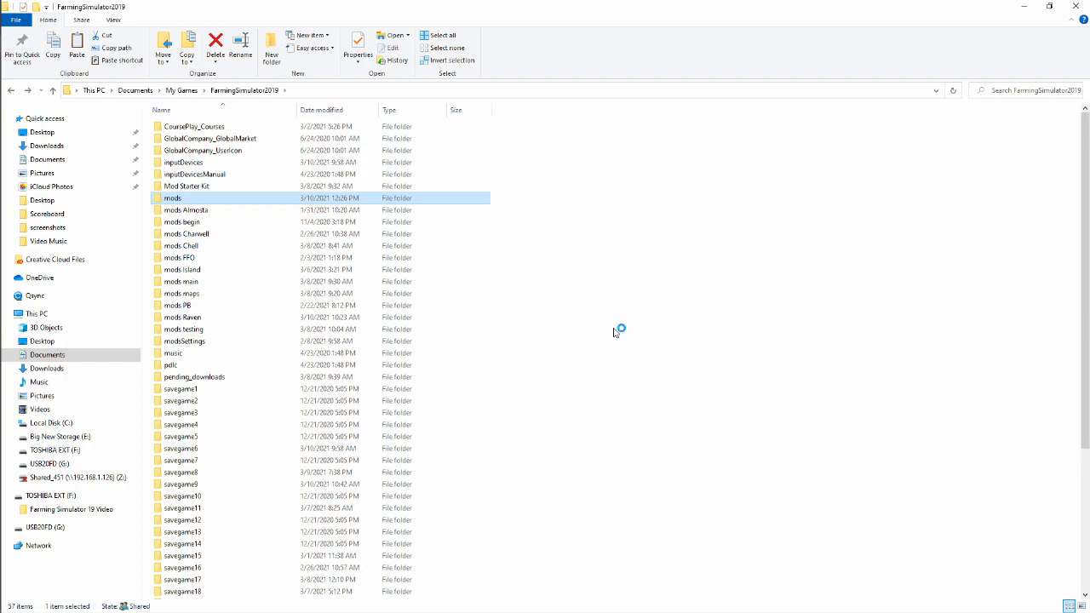
mouse_move(600, 278)
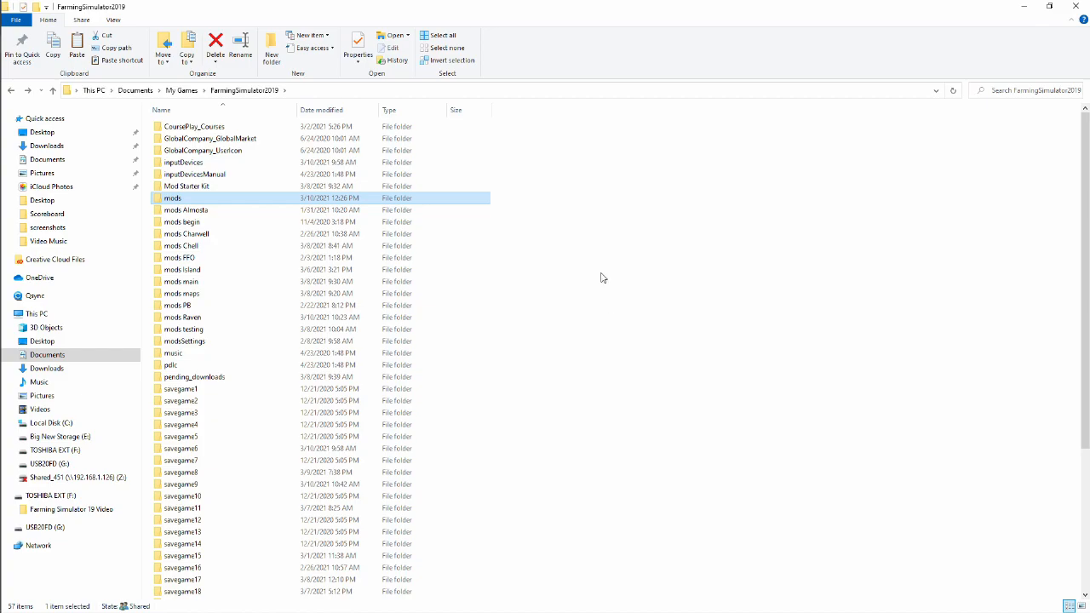
mouse_move(526, 254)
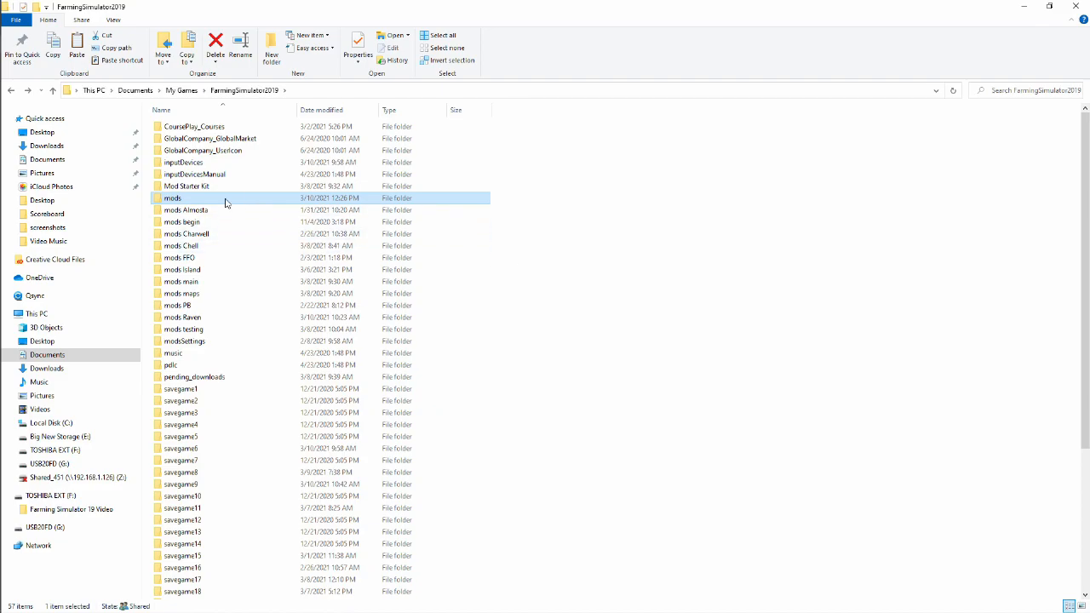
double_click(173, 198)
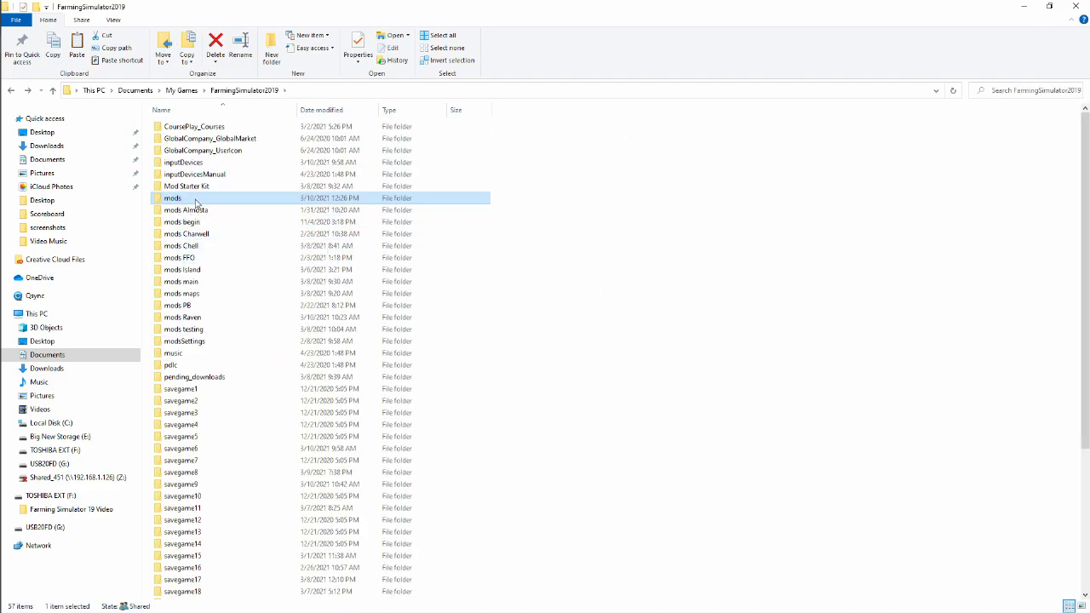
mouse_move(196, 204)
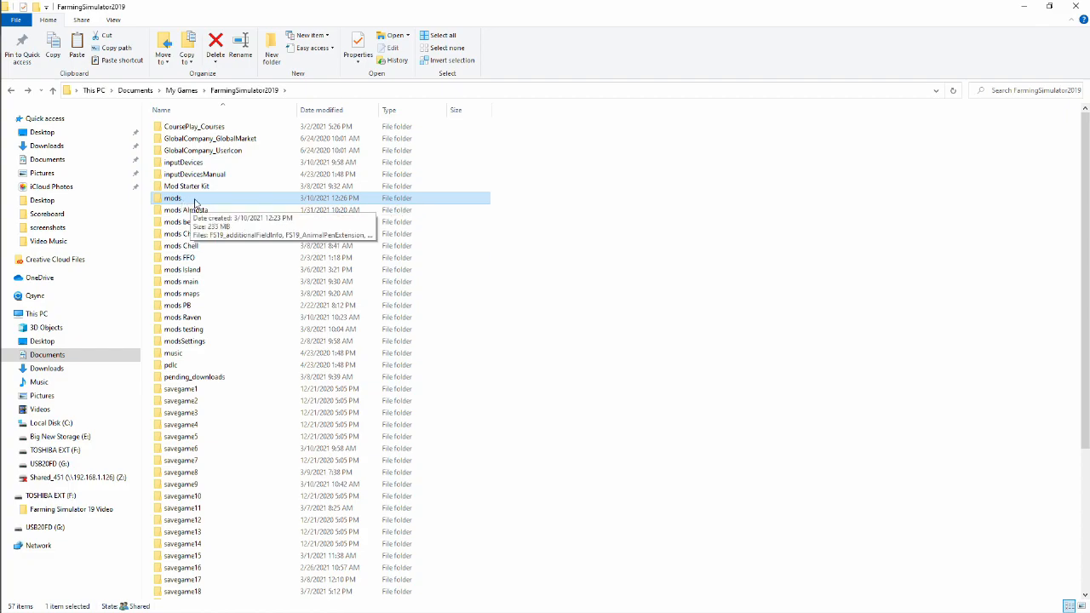
mouse_move(632, 222)
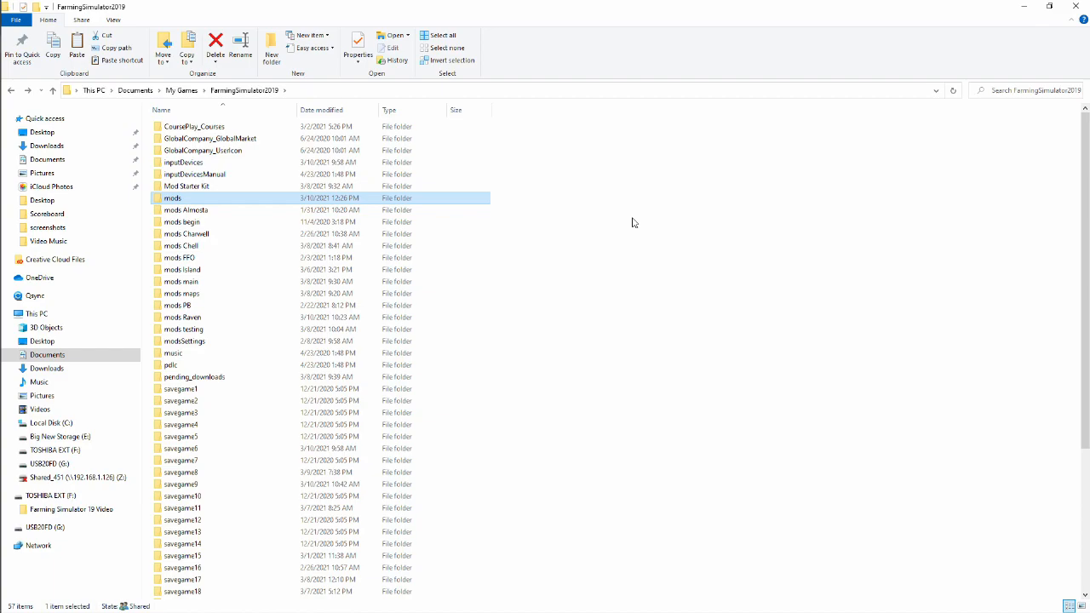
mouse_move(609, 237)
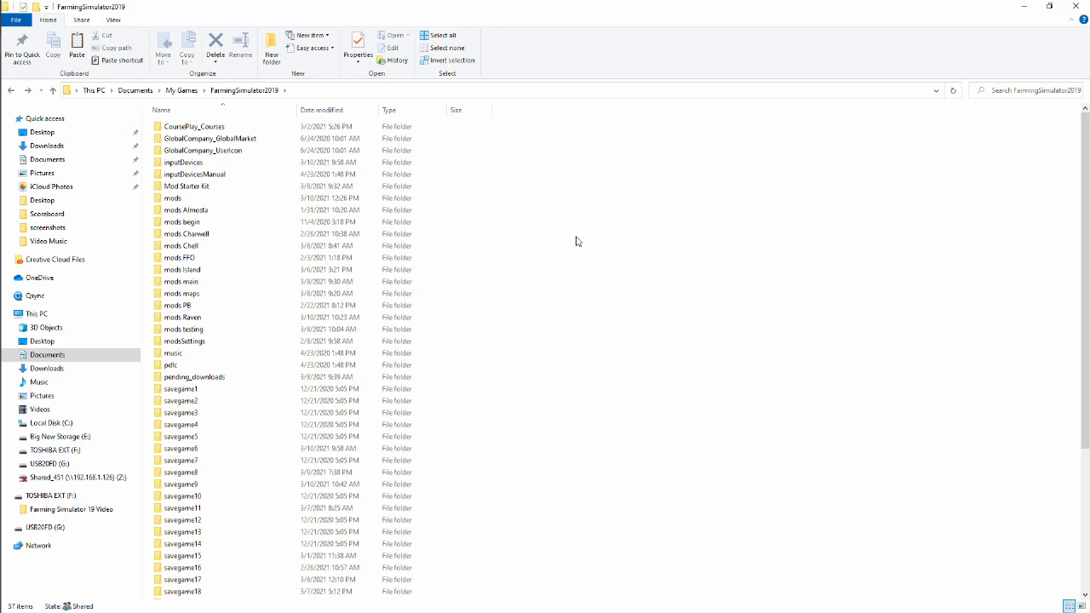
mouse_move(548, 222)
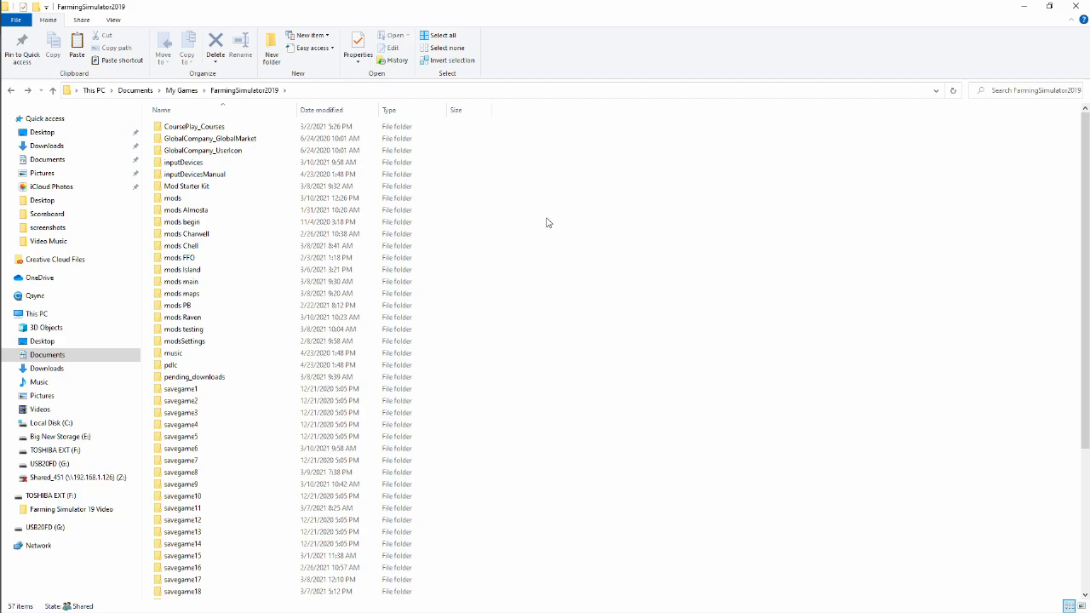
mouse_move(522, 217)
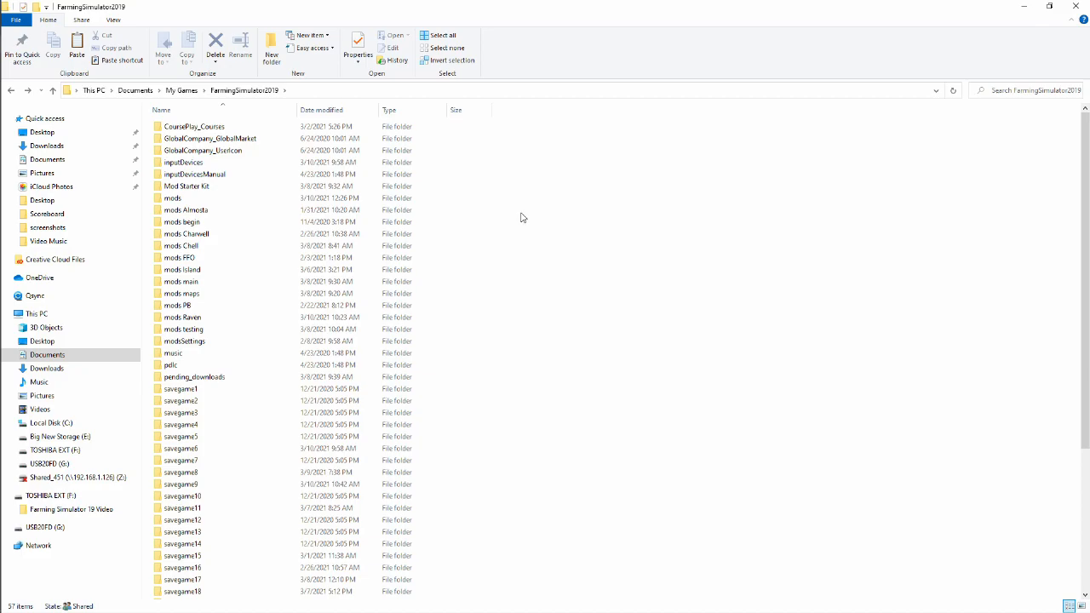
mouse_move(510, 217)
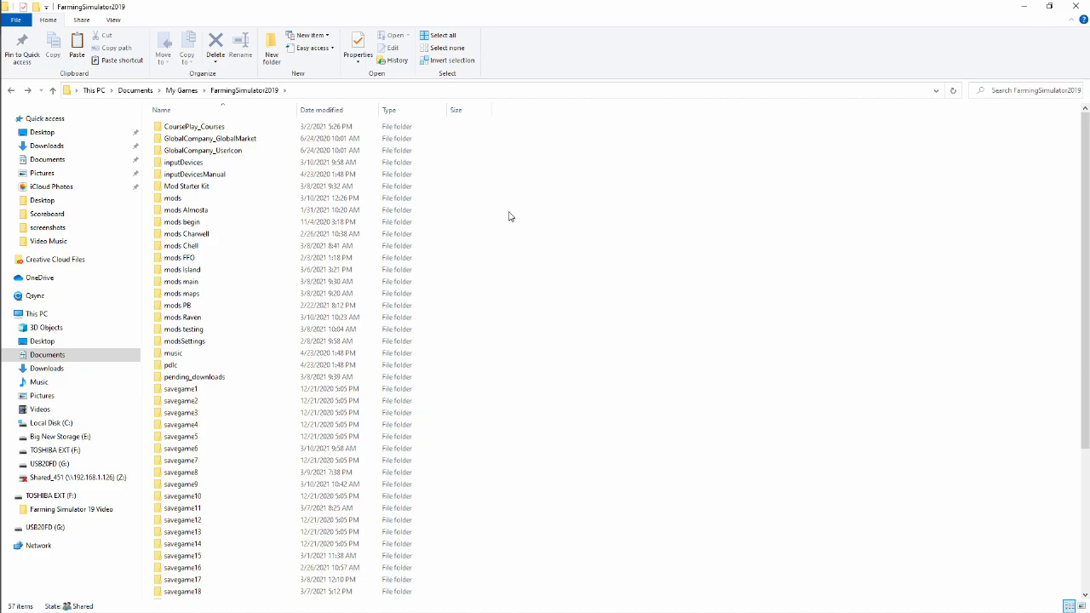
click(173, 198)
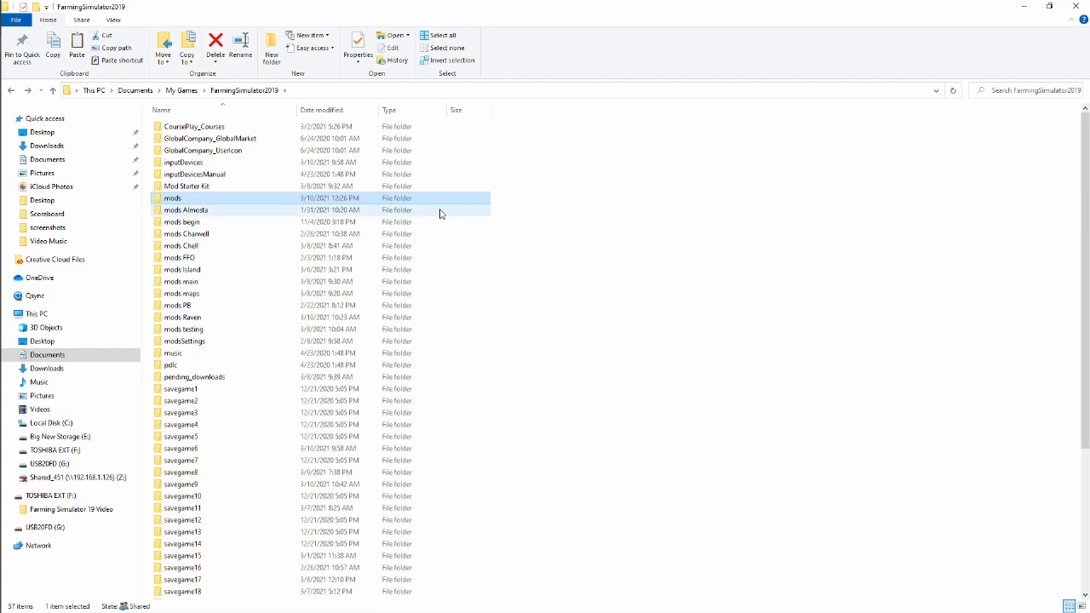
click(186, 210)
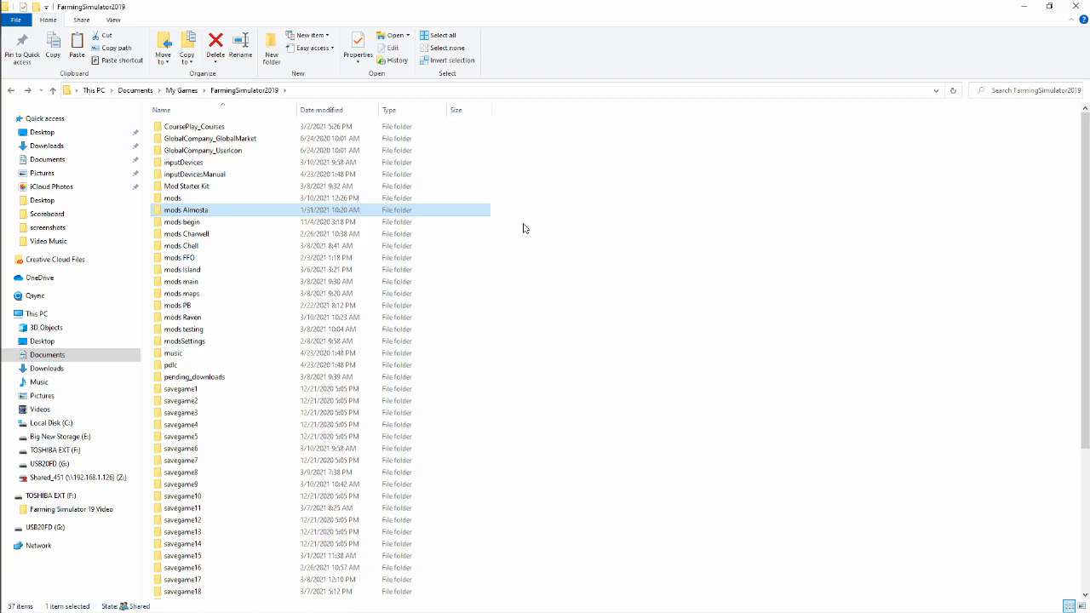
mouse_move(572, 214)
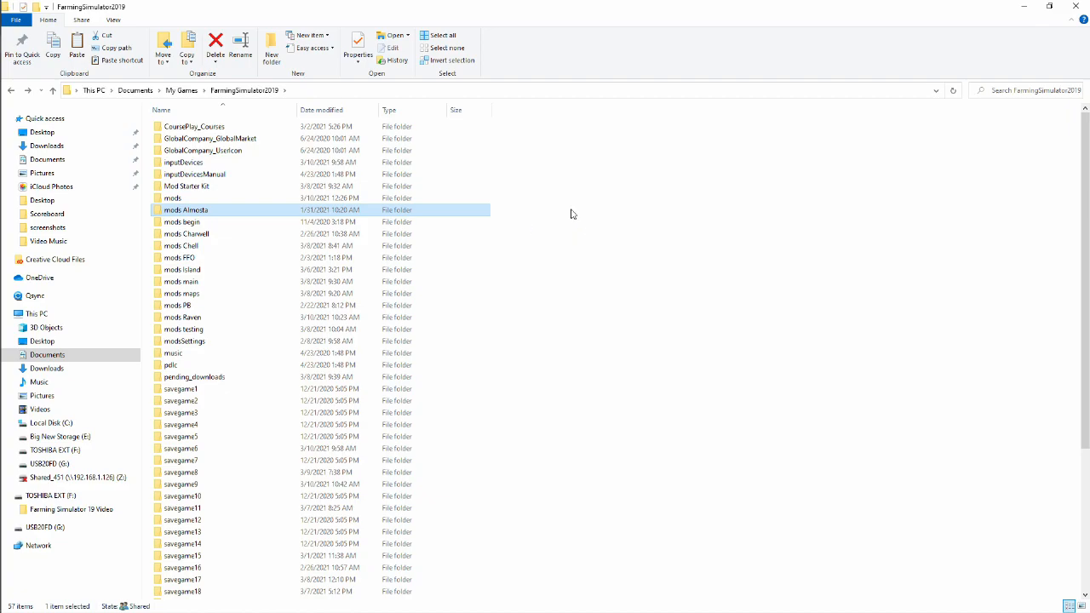
mouse_move(197, 213)
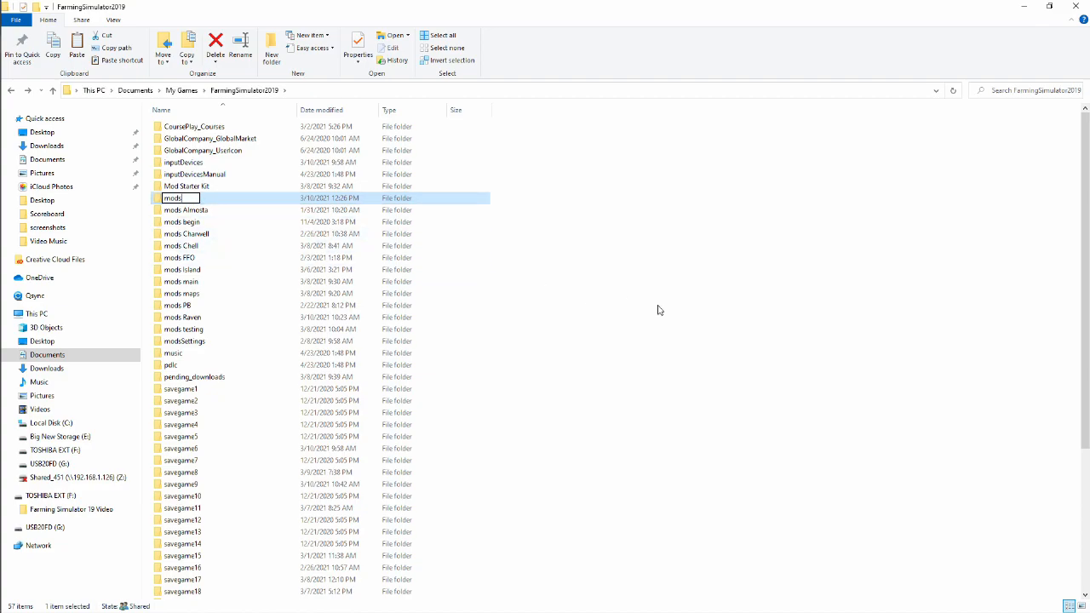
Step: Rename the mods folder to 'mods new'
text(new)
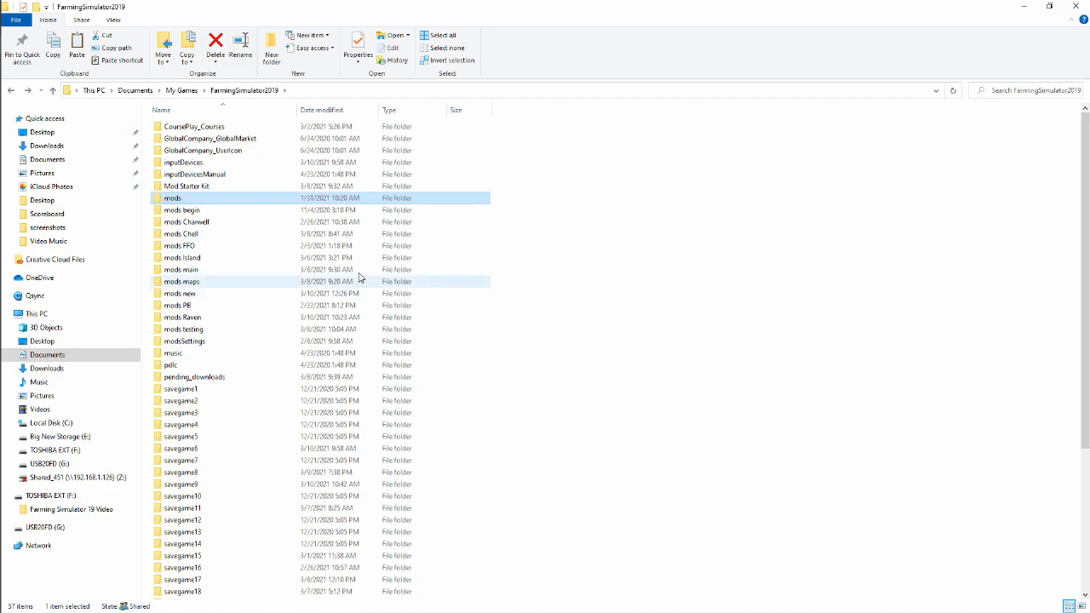
mouse_move(349, 203)
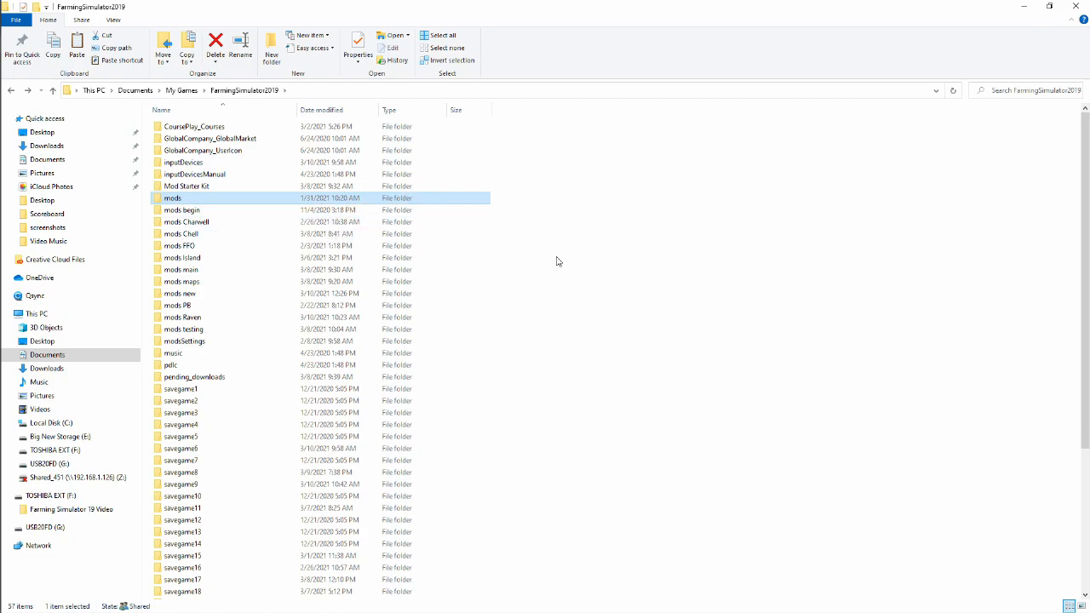
double_click(173, 198)
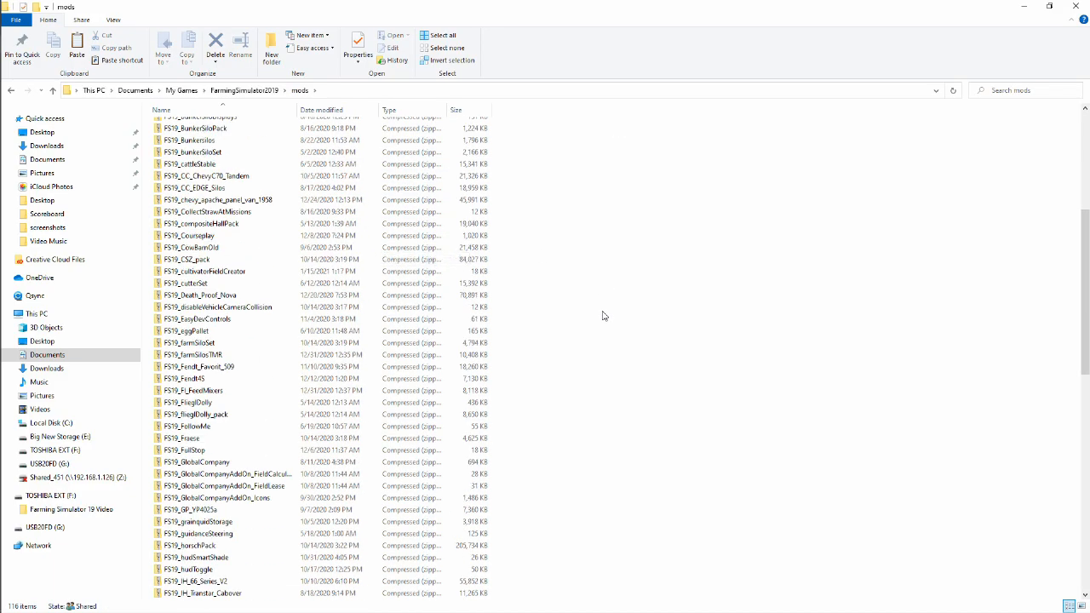
click(53, 90)
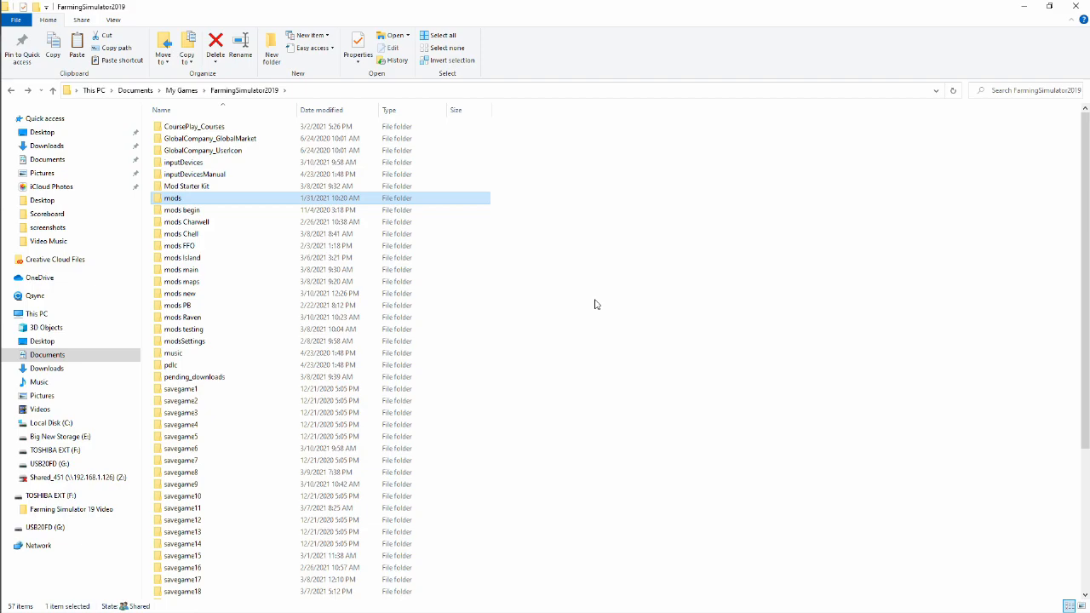
mouse_move(551, 296)
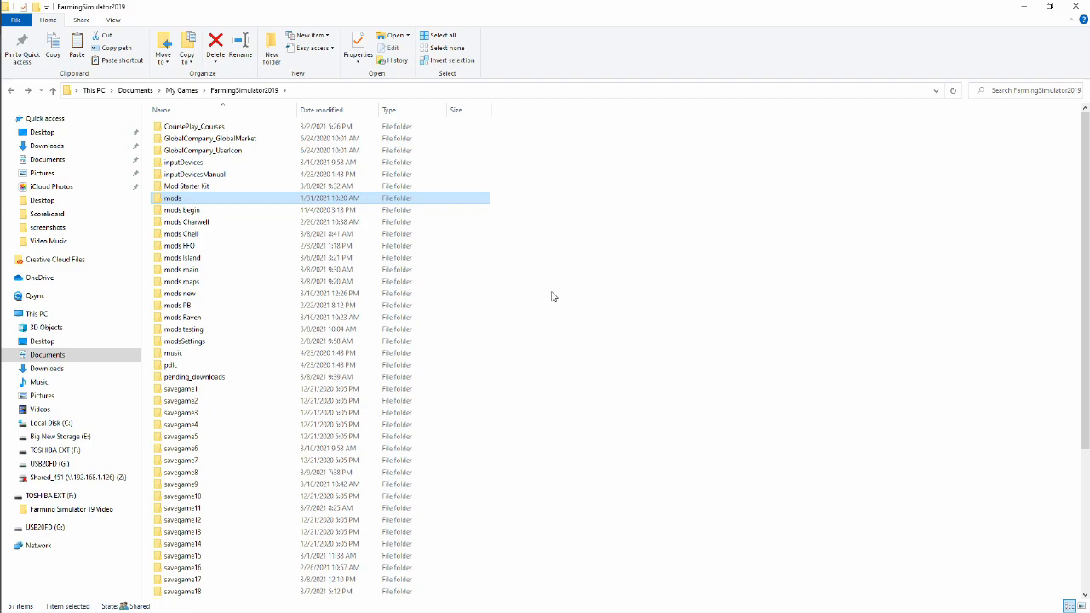
click(182, 211)
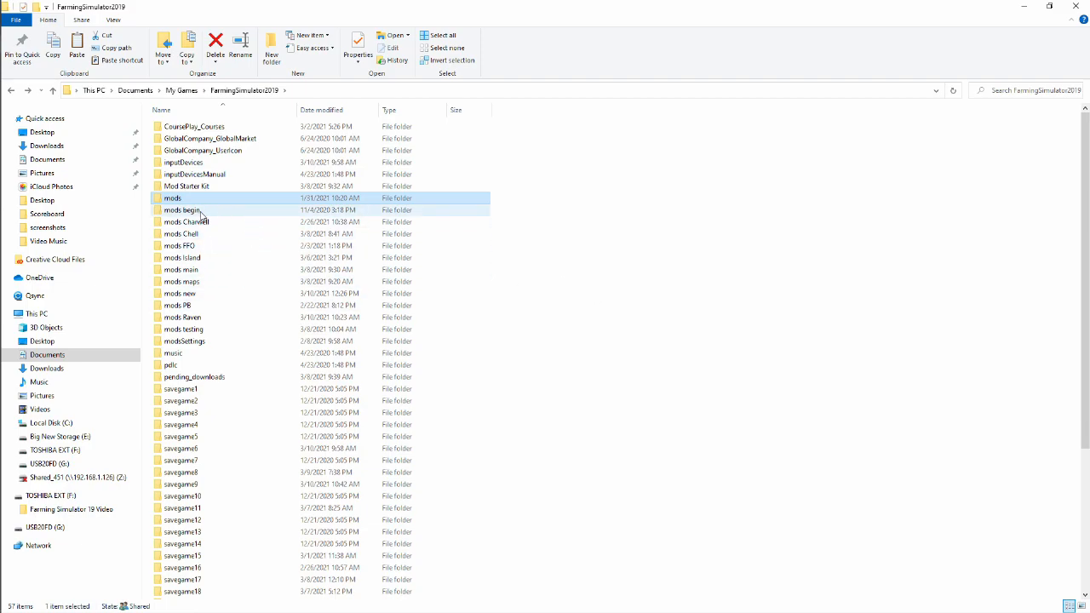
click(180, 269)
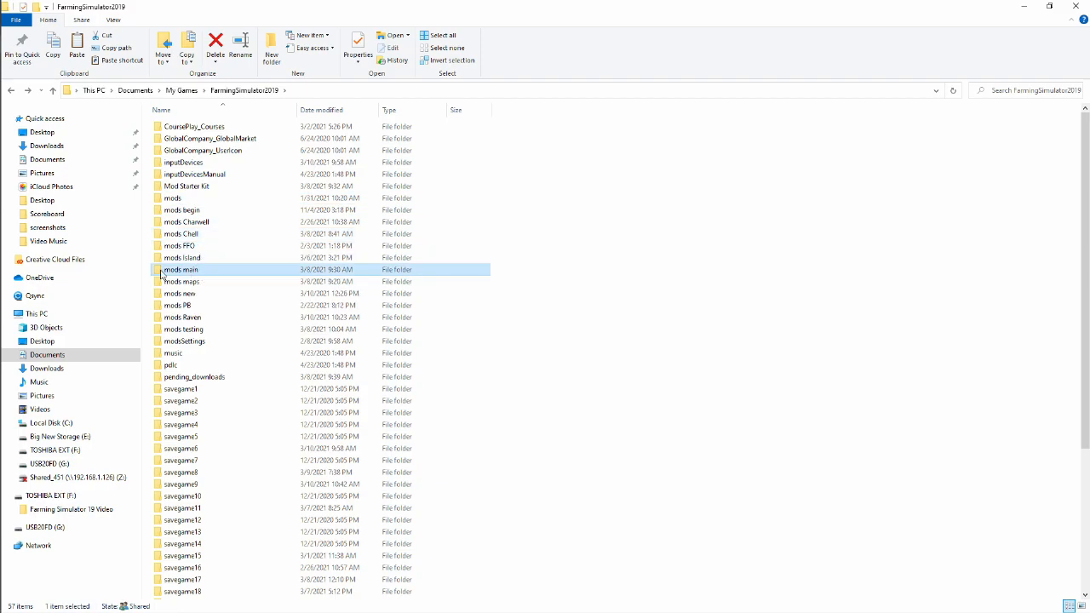
mouse_move(200, 274)
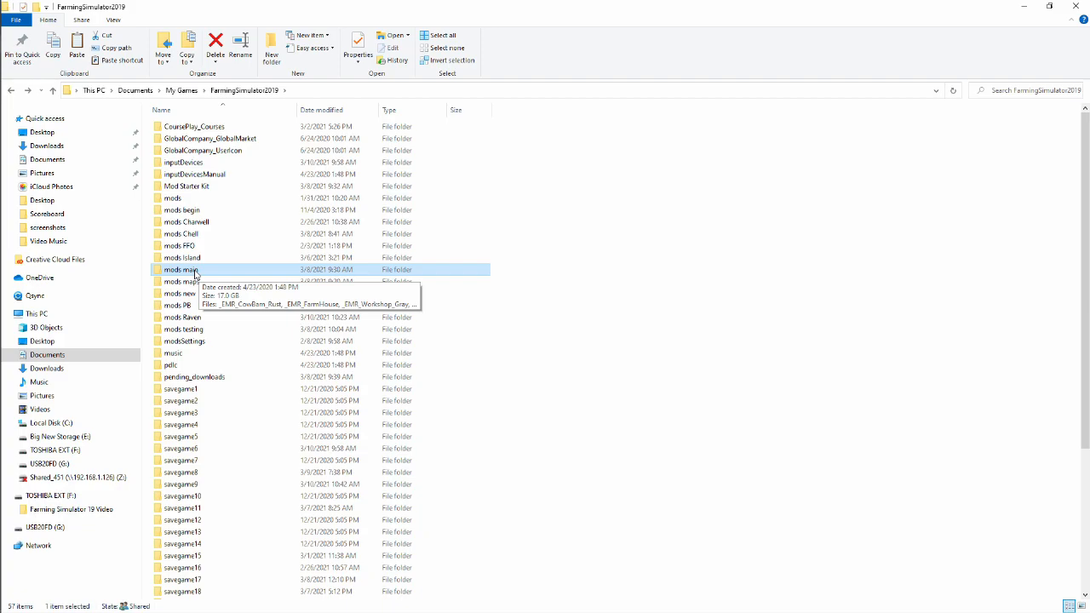
double_click(182, 269)
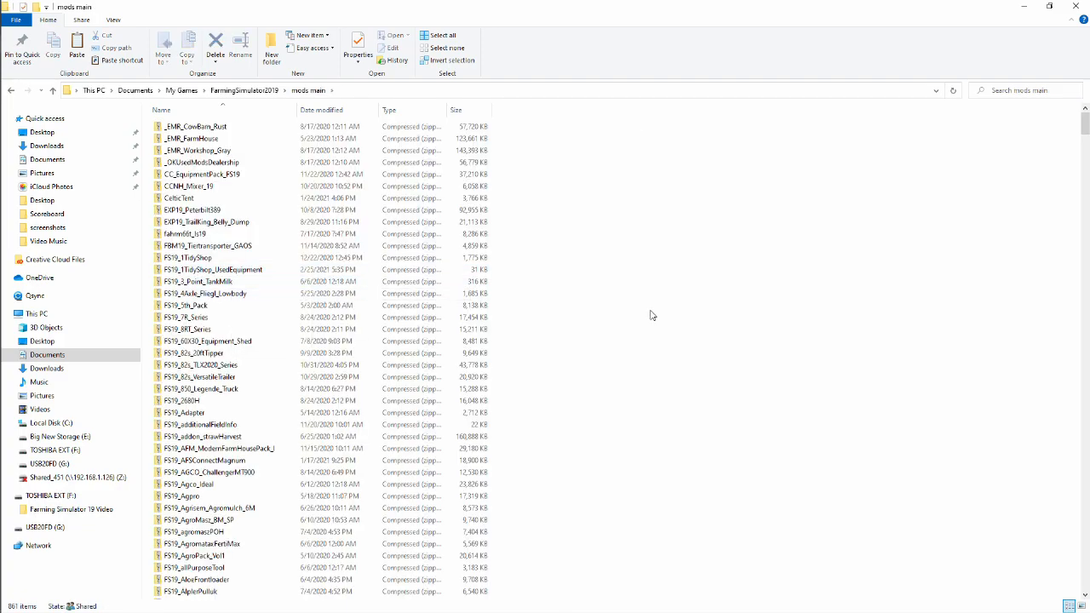
scroll(down, 3)
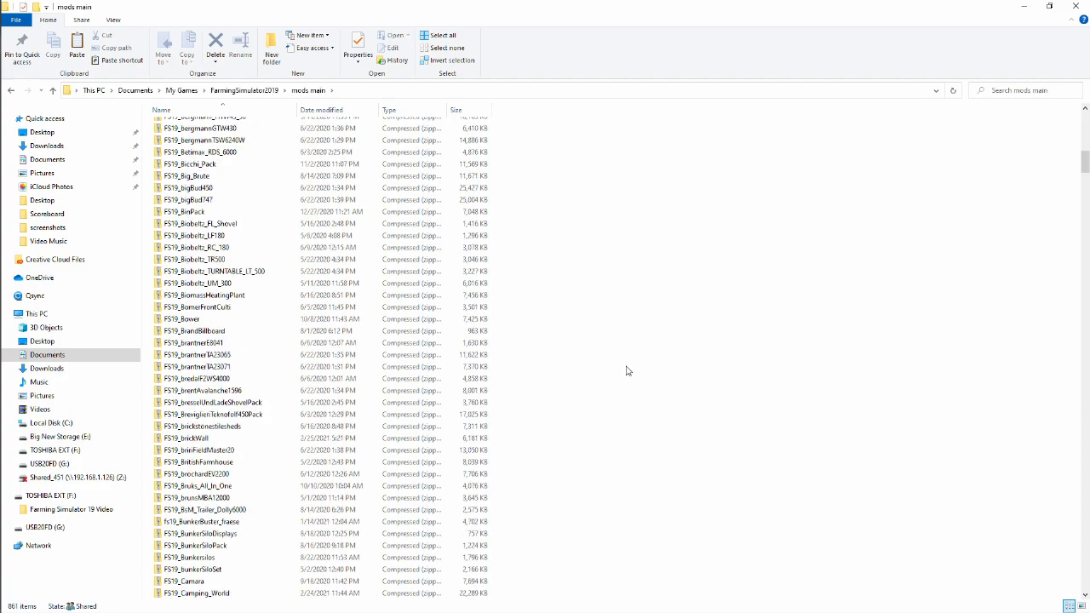
scroll(down, 3)
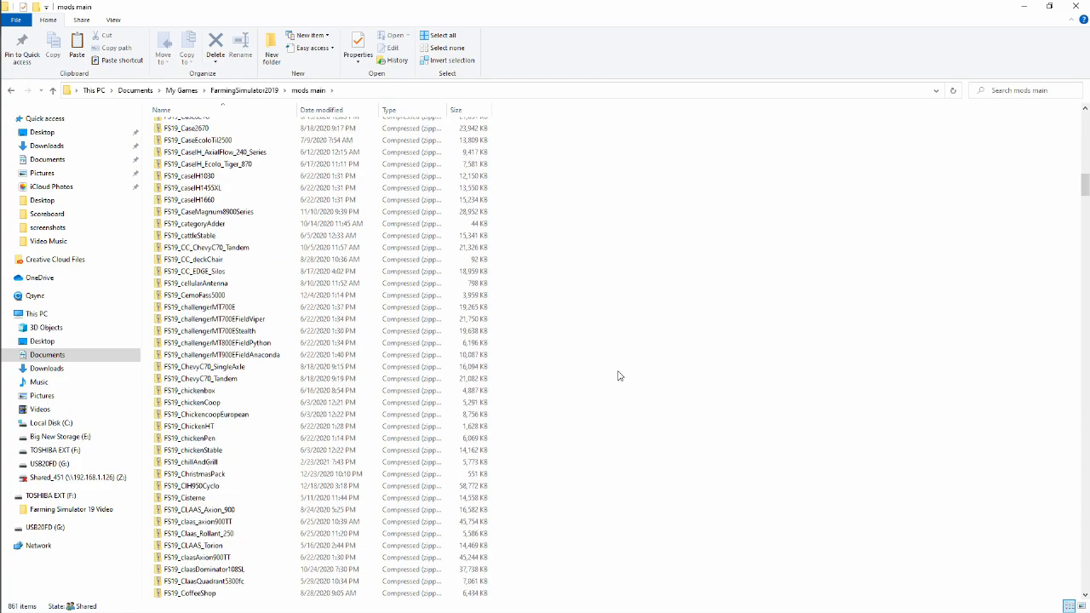
scroll(down, 3)
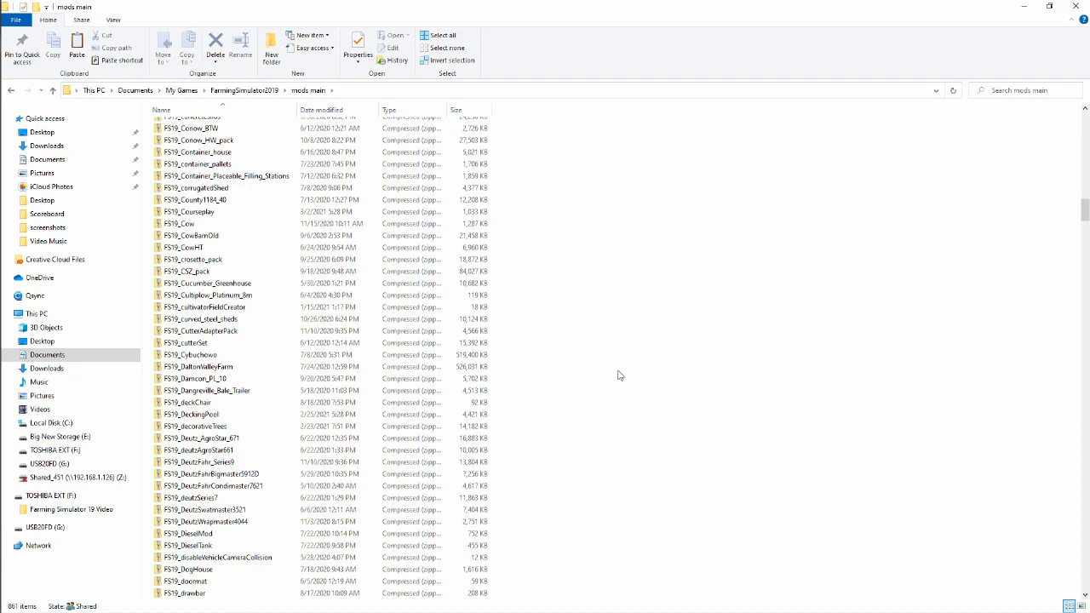
scroll(down, 3)
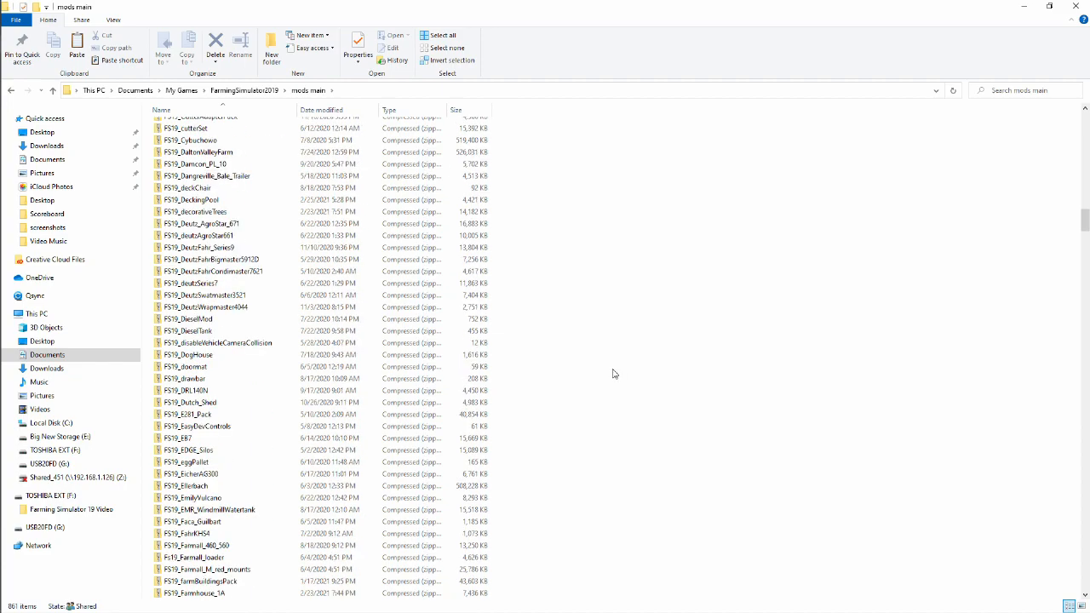
scroll(down, 3)
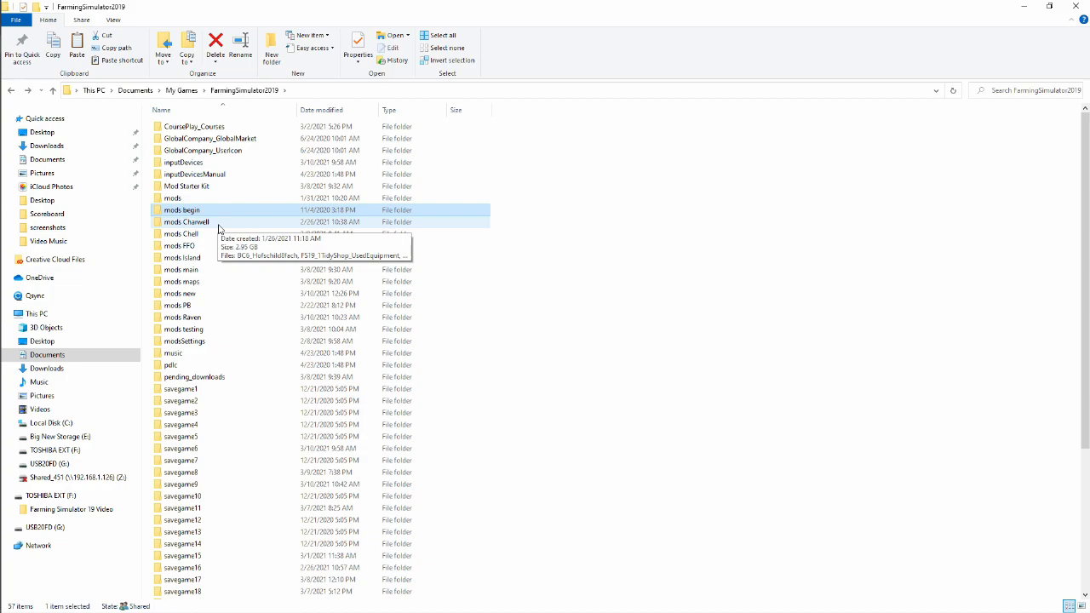
click(180, 245)
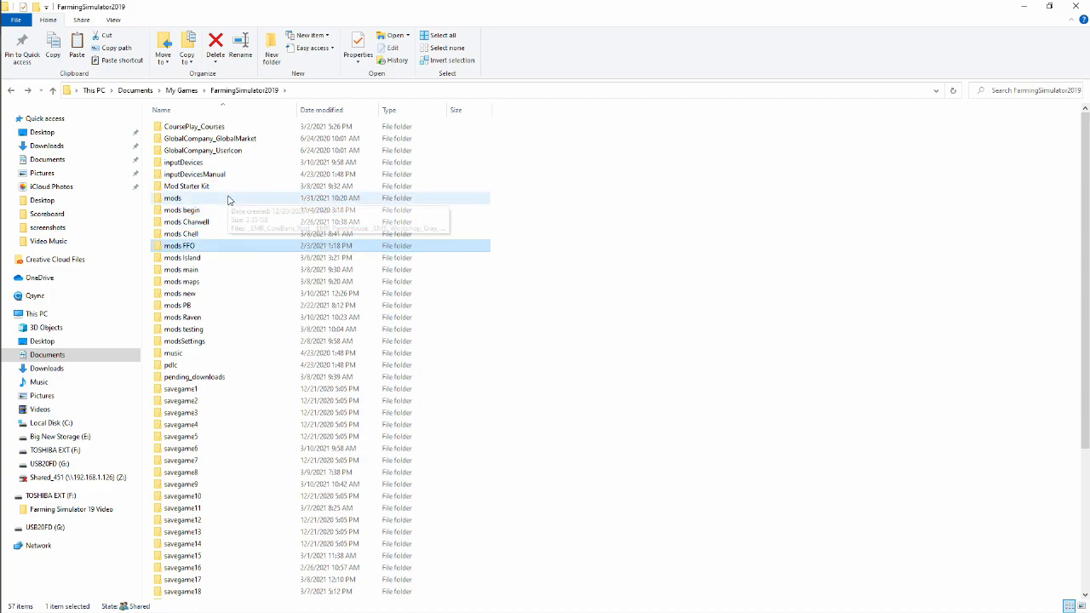
mouse_move(689, 34)
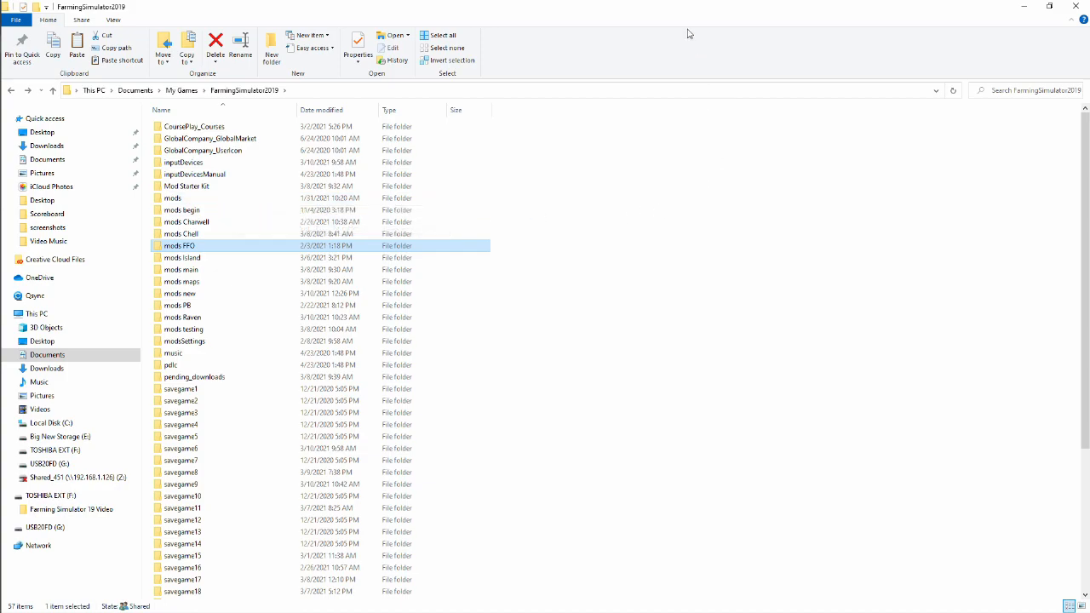